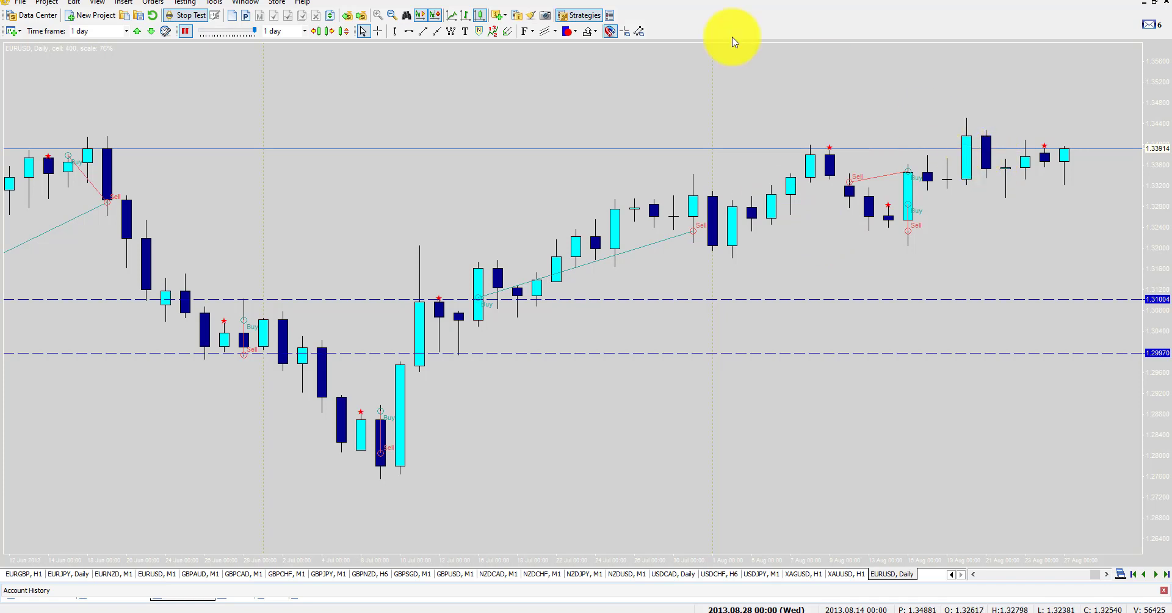
mouse_move(262, 208)
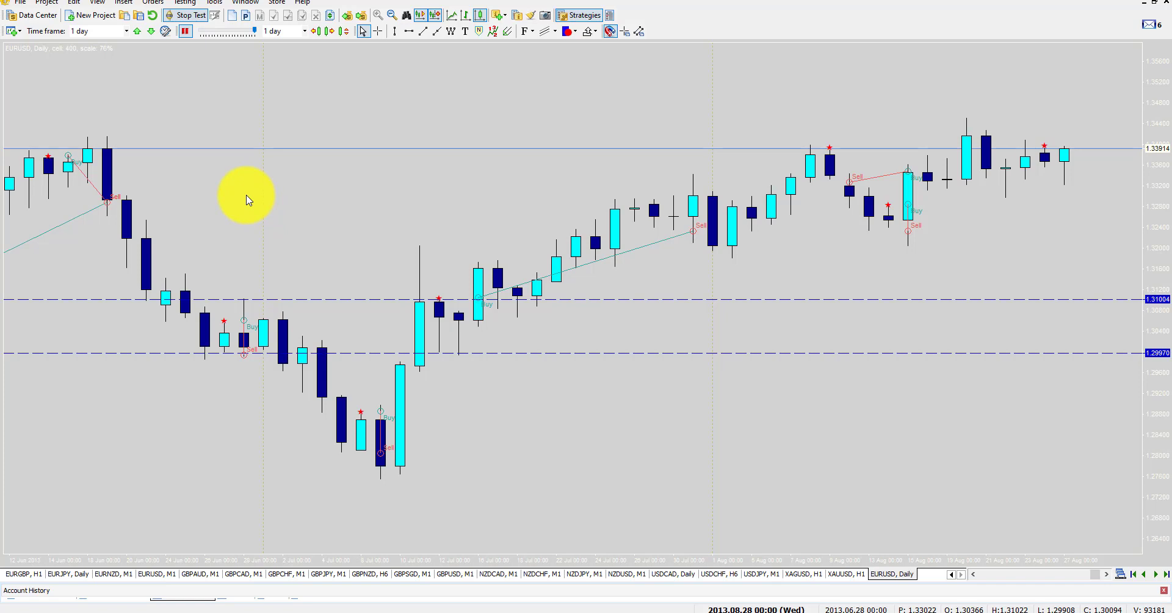
mouse_move(291, 217)
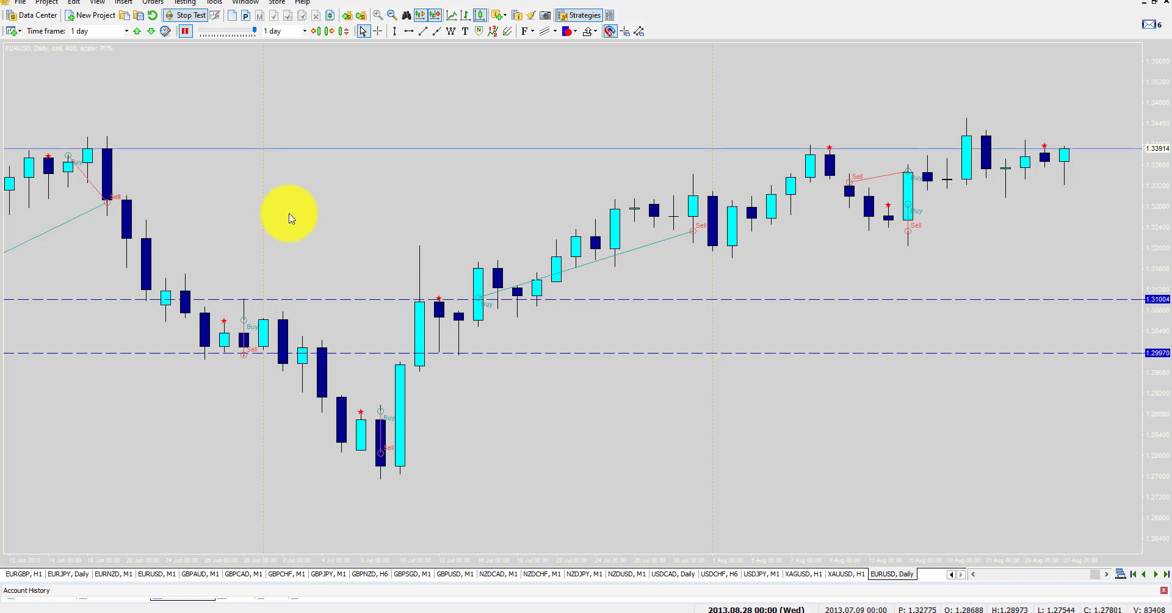
mouse_move(355, 206)
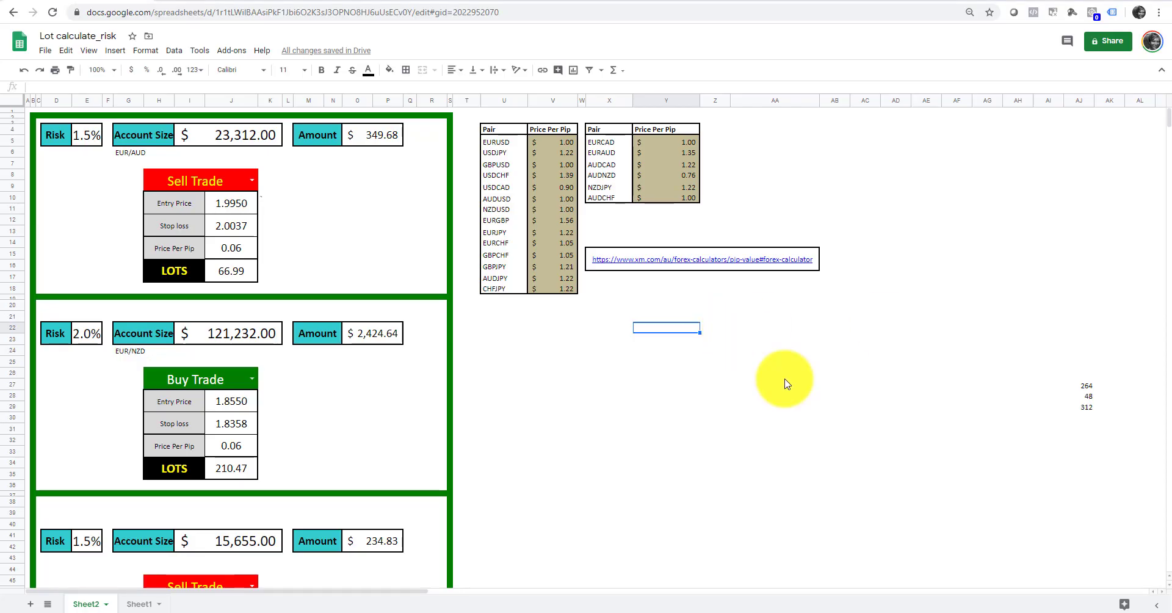
mouse_move(139, 250)
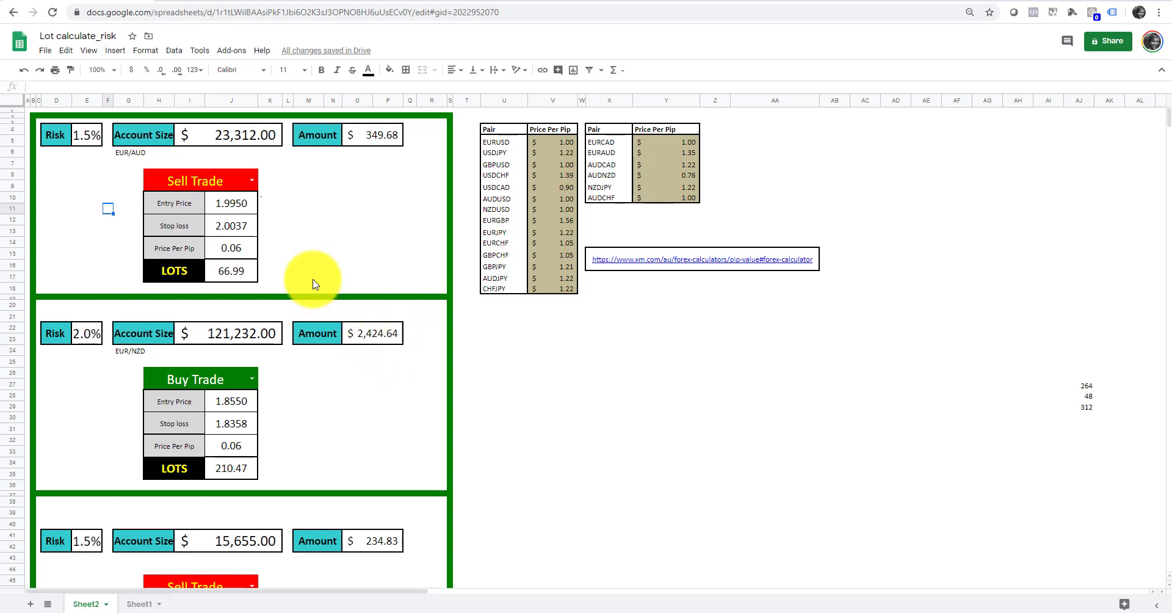
Browse the File menu's download, share and print actions for the lot calculator sheet.
left_click(44, 50)
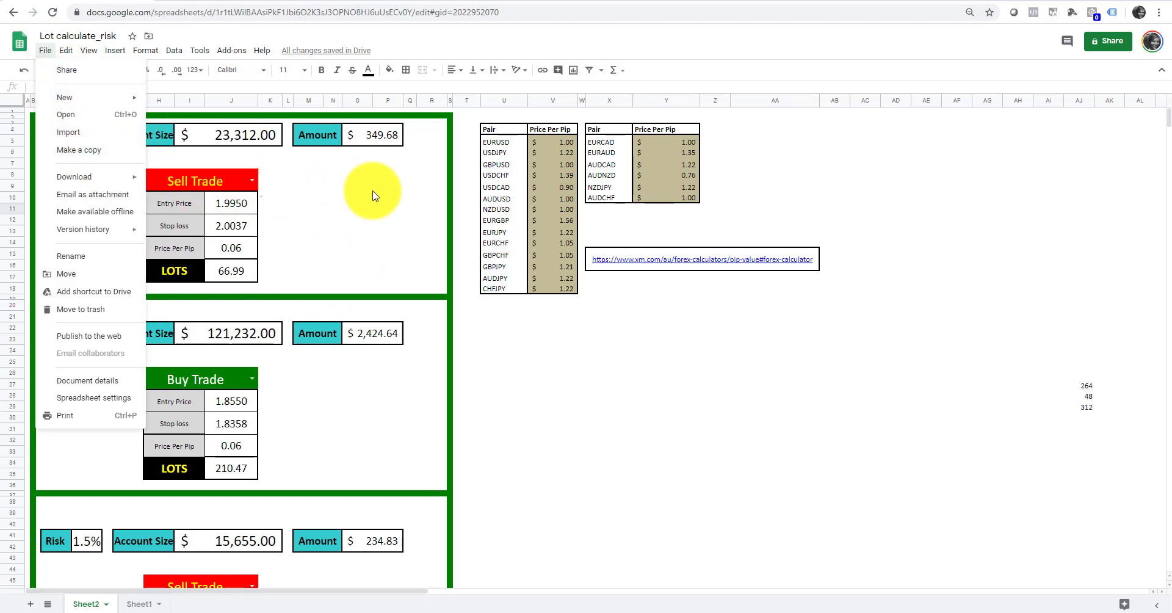
left_click(357, 185)
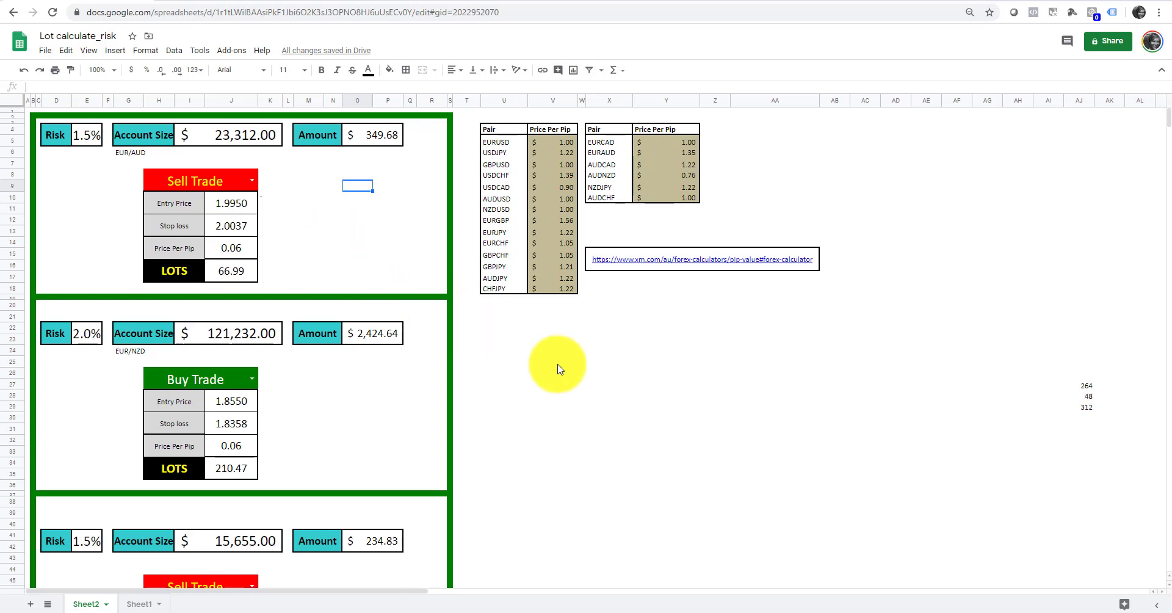
left_click(552, 361)
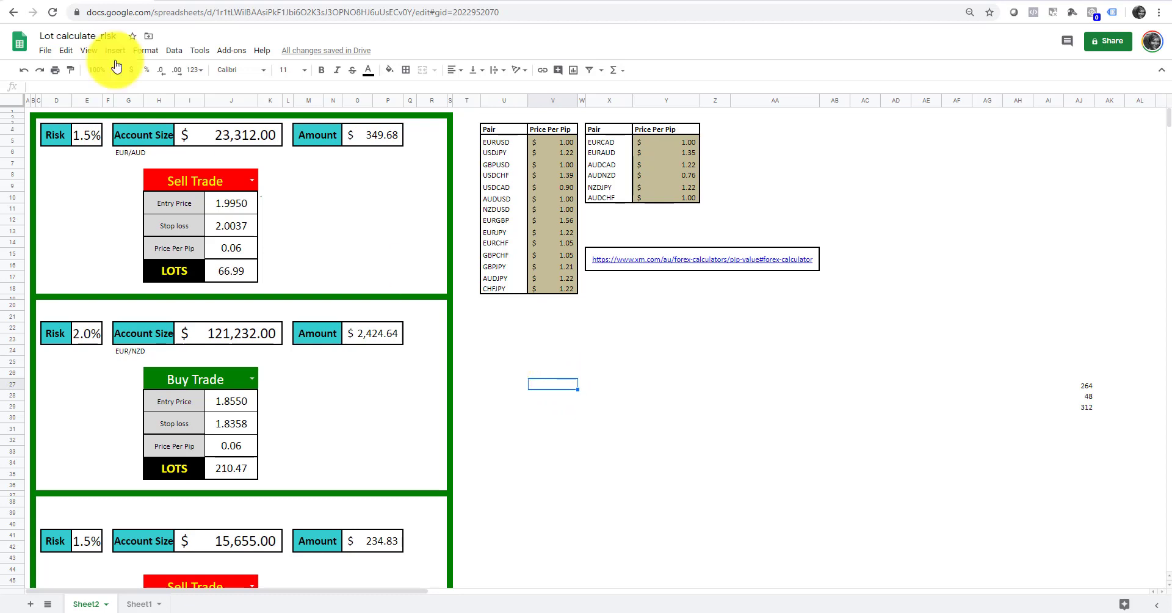
left_click(44, 50)
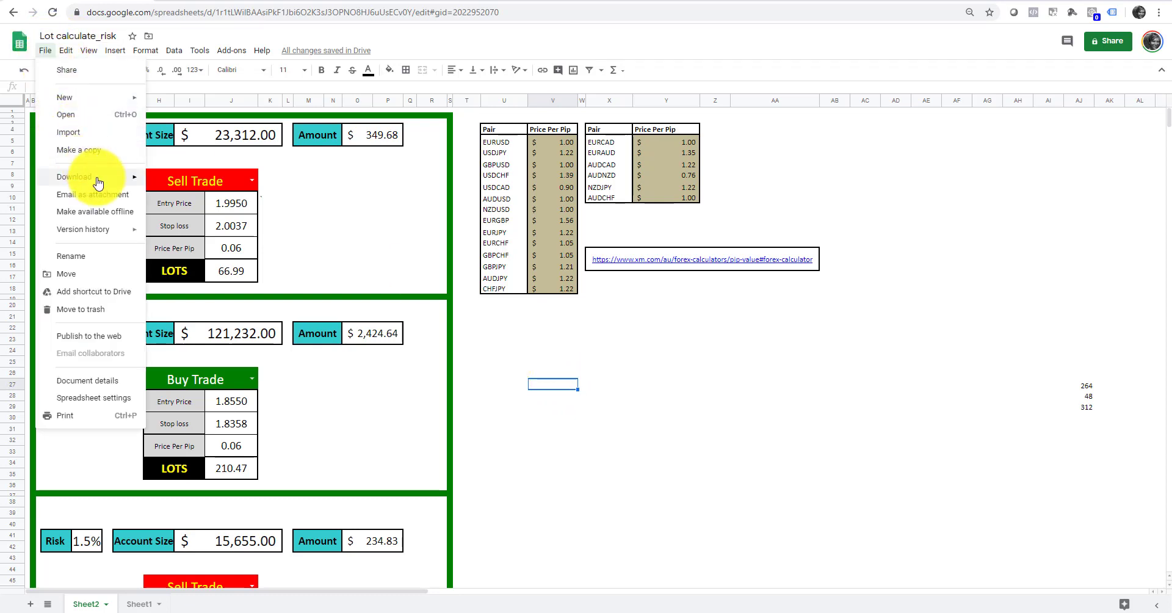
Close the File menu by clicking an empty area of the sheet.
left_click(74, 176)
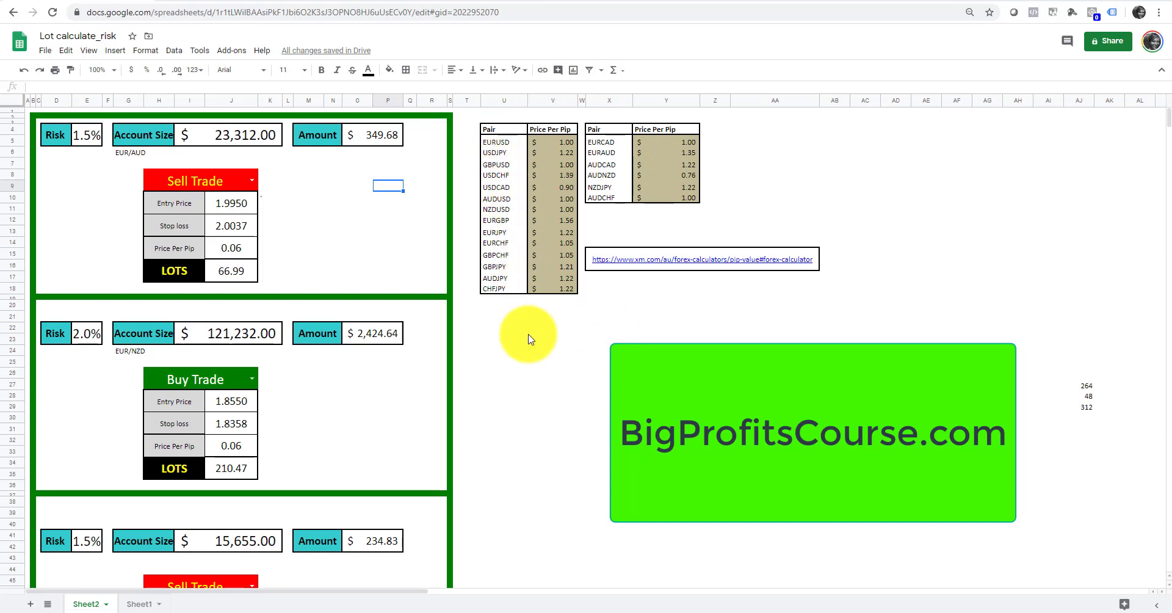
mouse_move(531, 381)
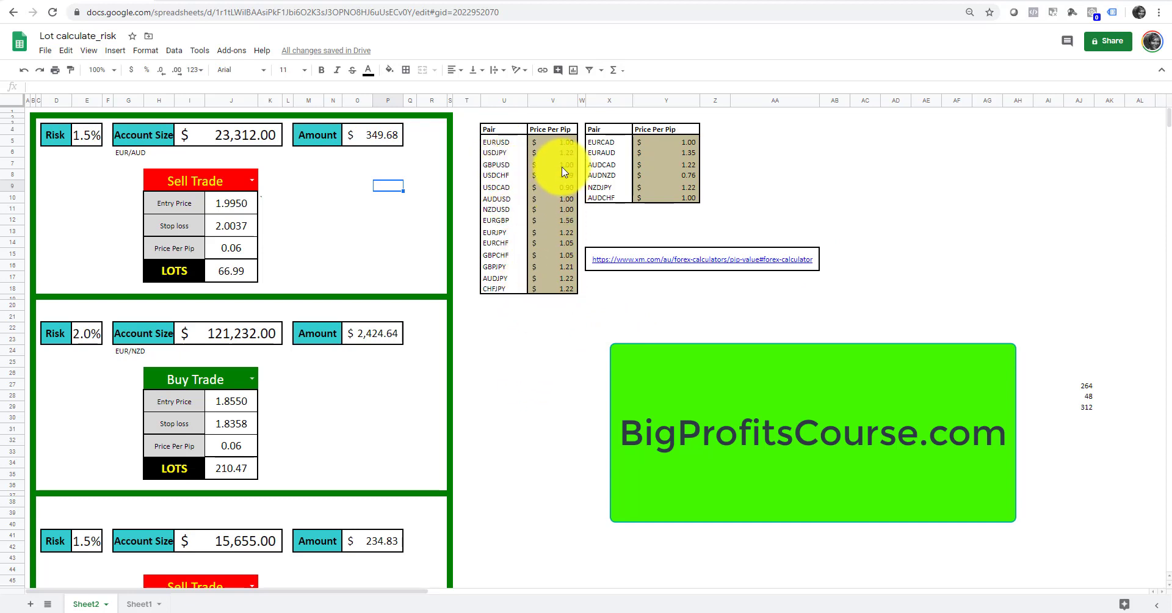
mouse_move(572, 170)
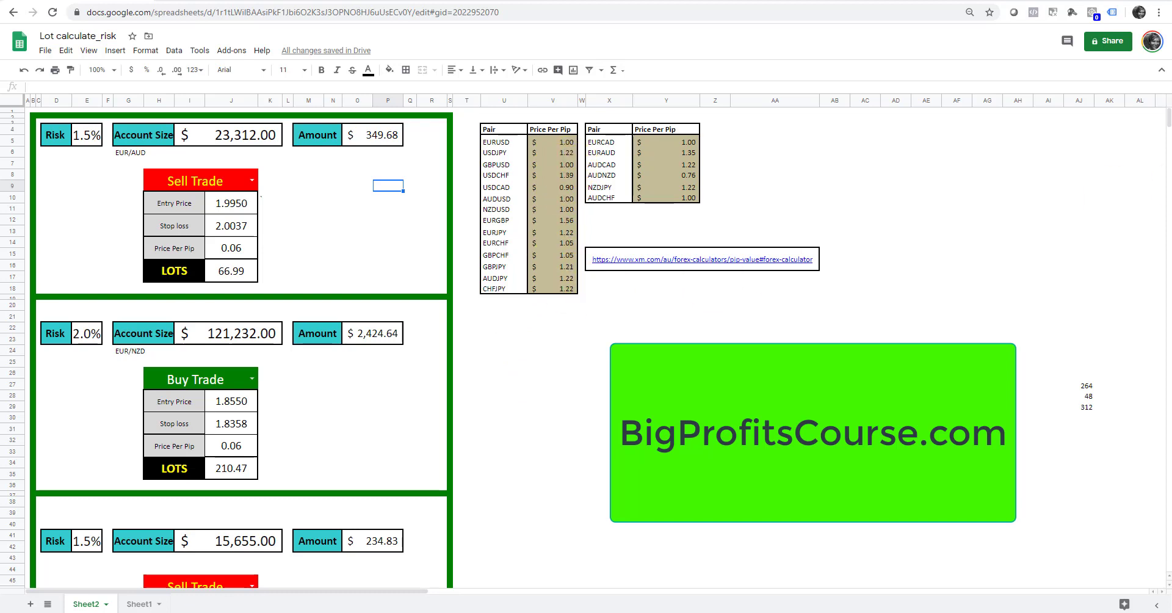
Calculate the pip value for 1 lot of GBPCAD on a USD Micro account.
left_click(701, 260)
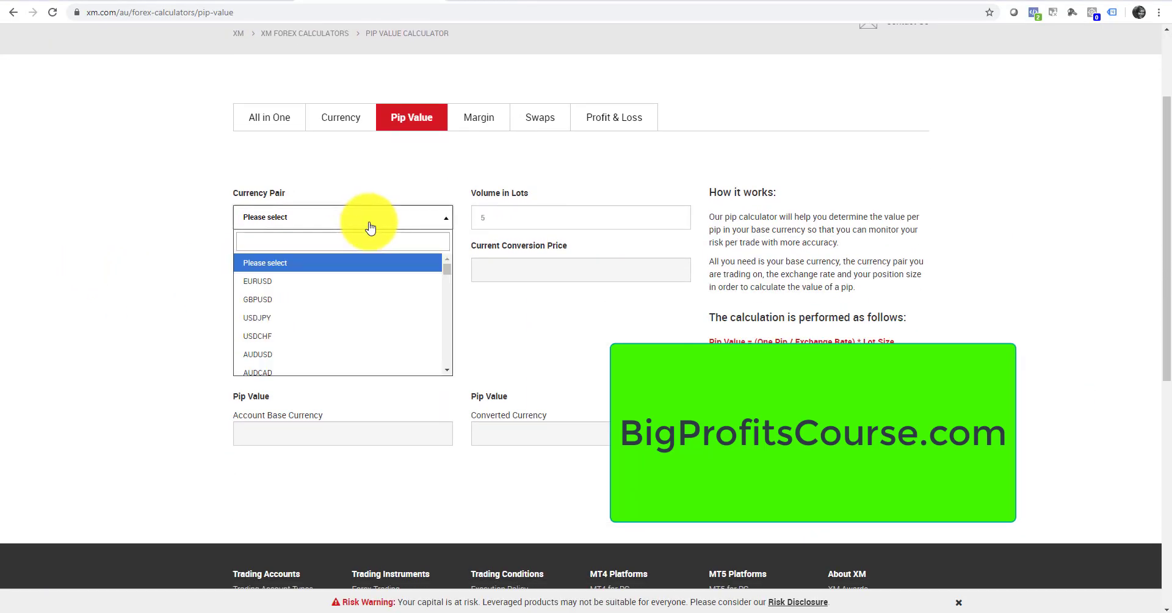
type("gbp")
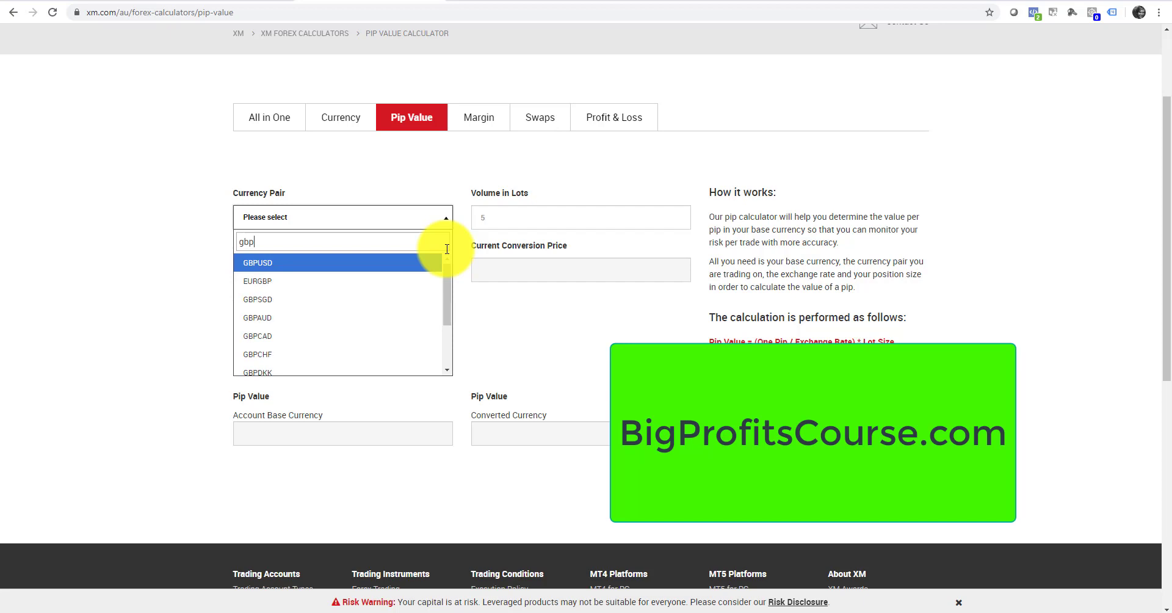
type("cad")
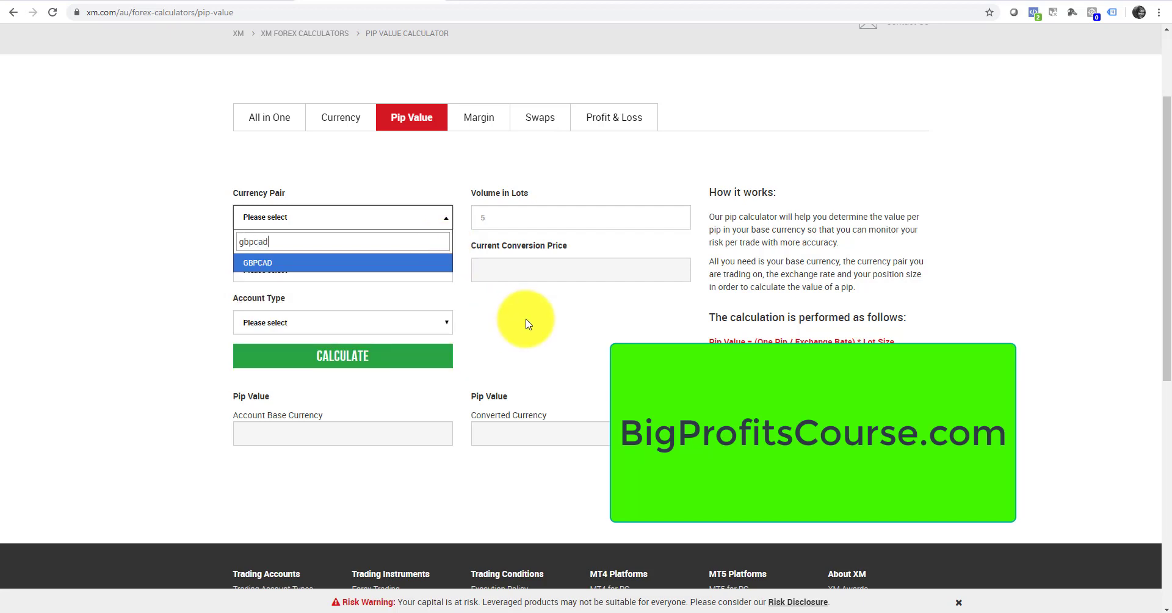
left_click(257, 263)
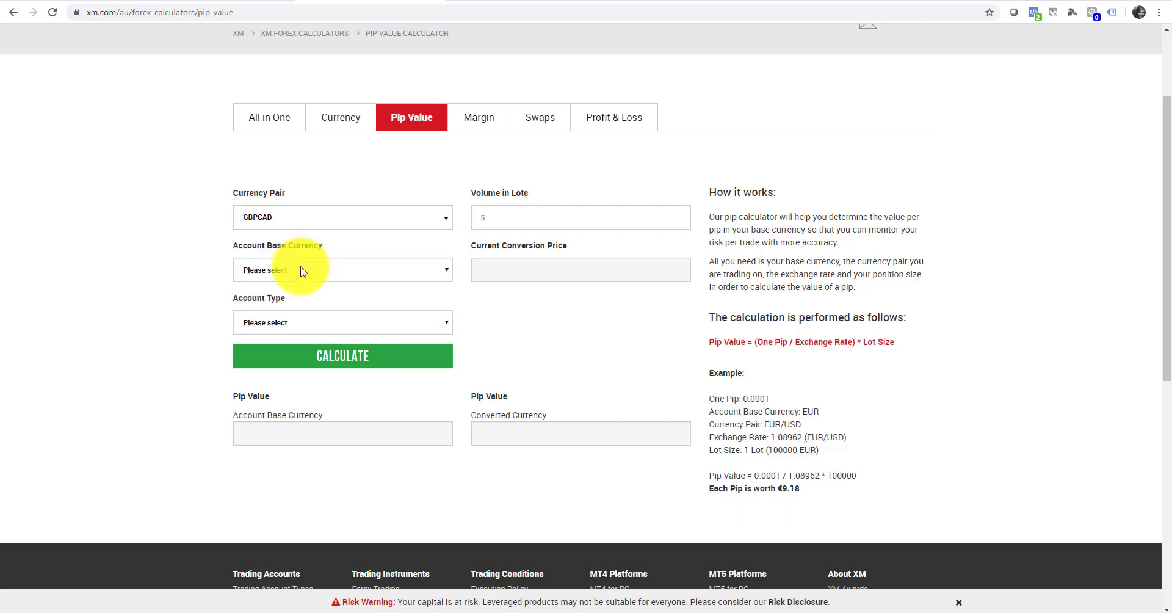
left_click(342, 270)
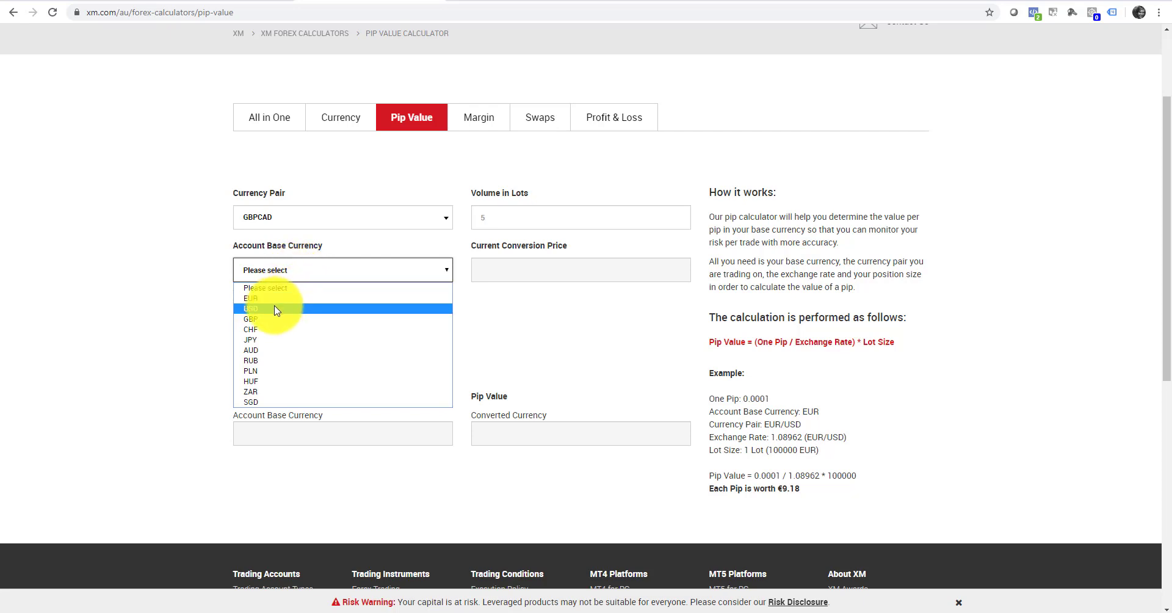
left_click(250, 309)
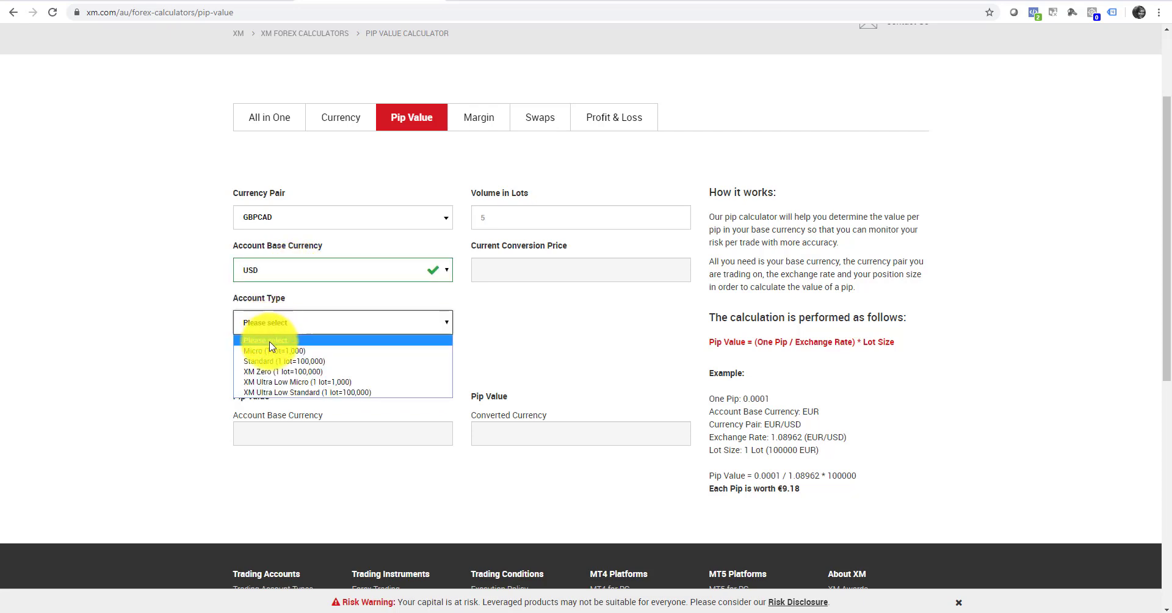
left_click(277, 350)
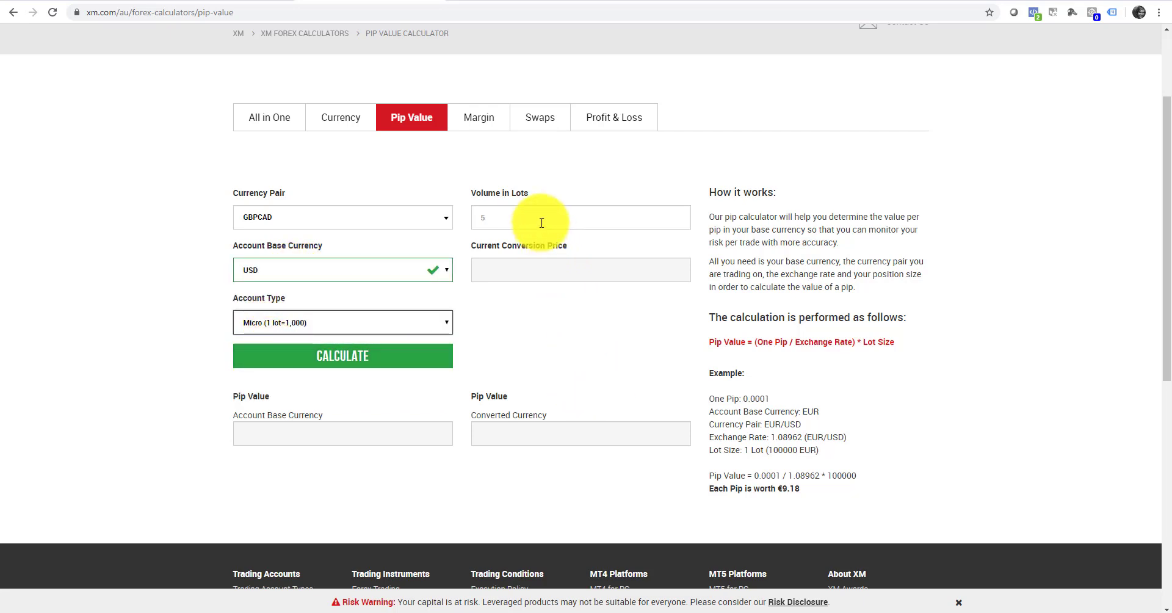
type("1")
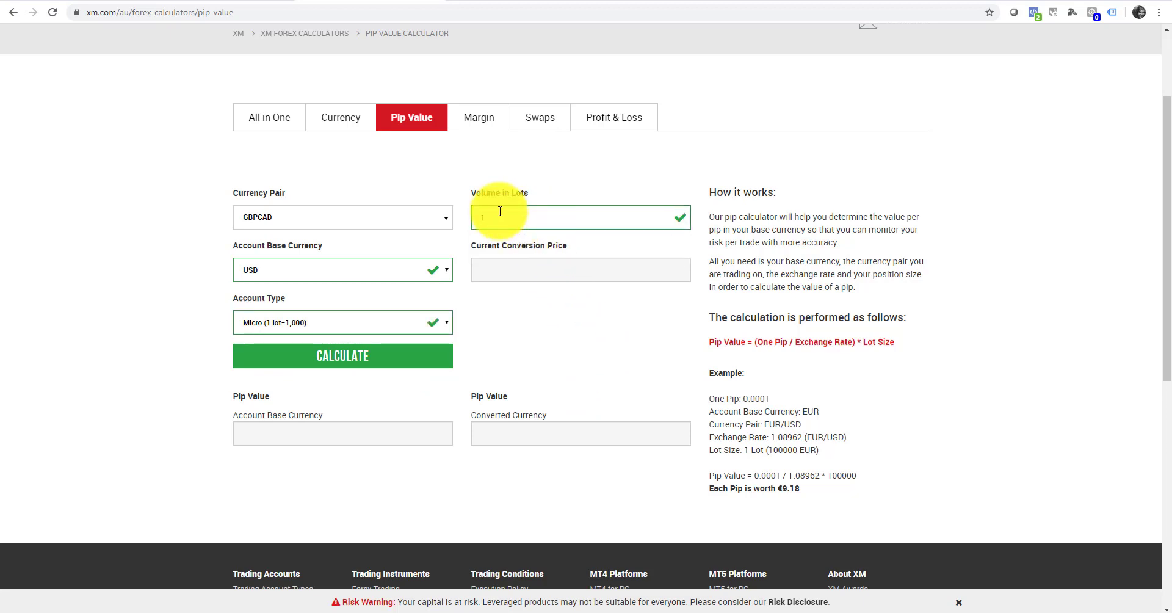
mouse_move(351, 320)
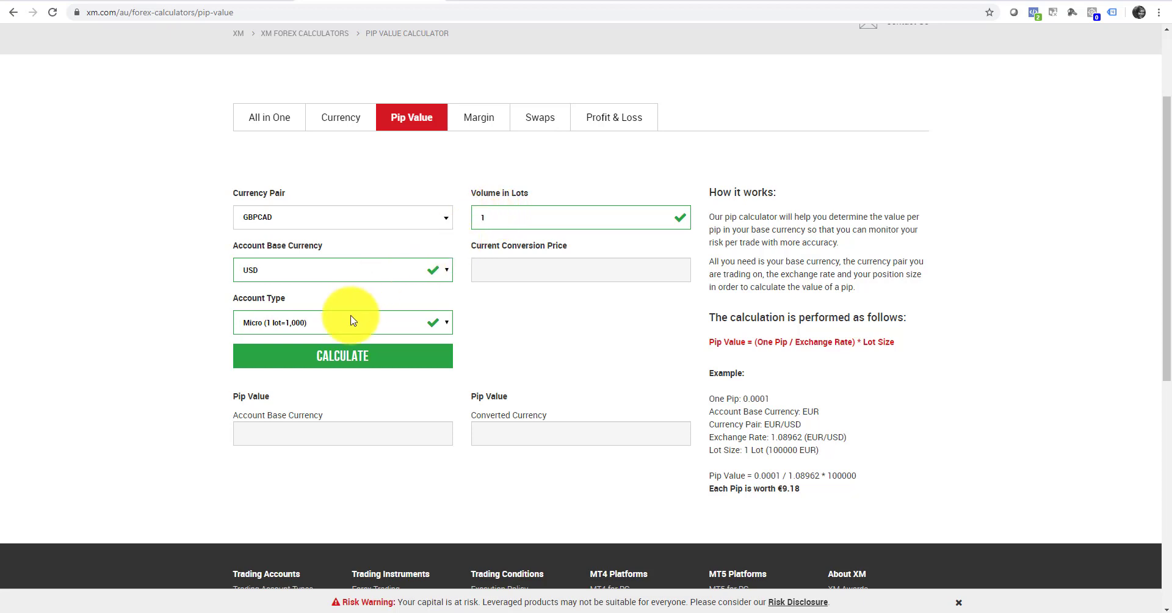
left_click(342, 355)
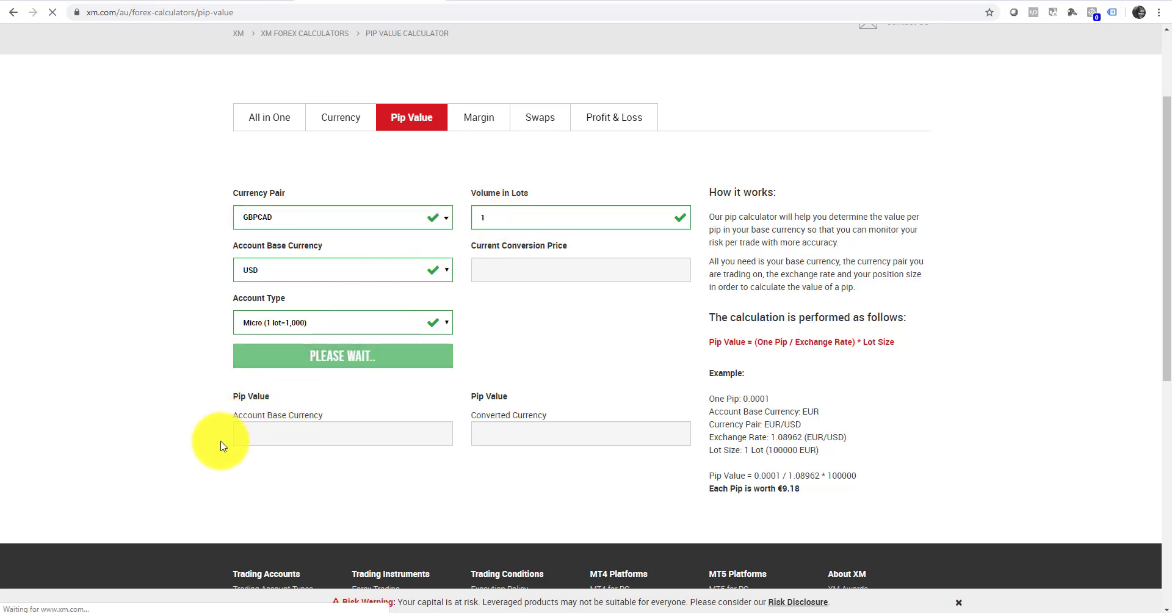
left_click(341, 356)
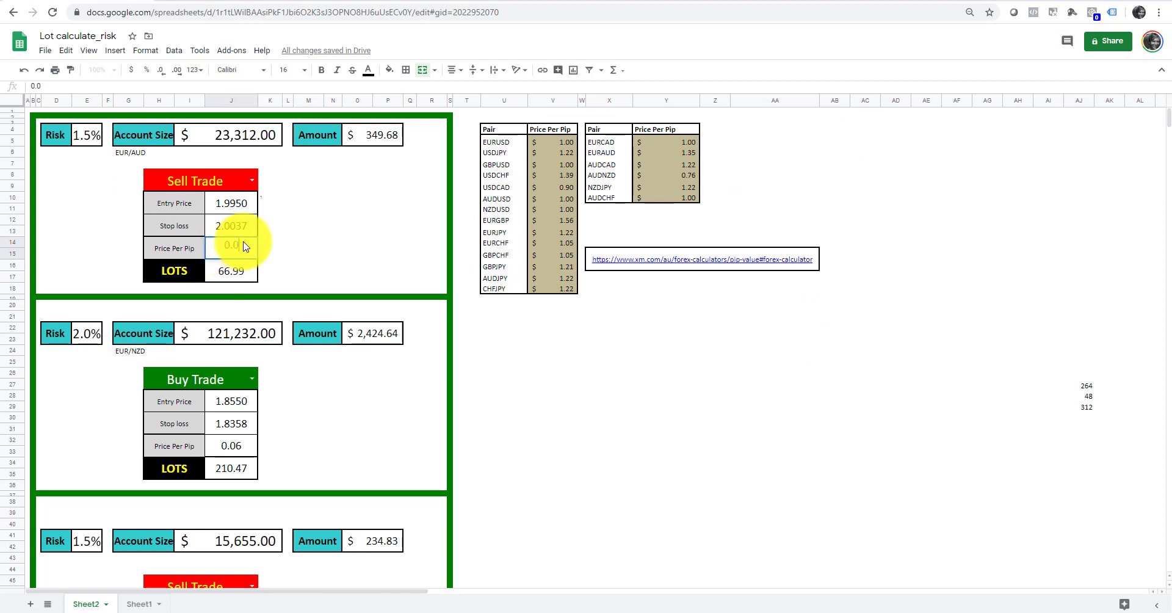
Enter 0.07 as the first block's price per pip, giving a 57.42 lot size.
type("0.07")
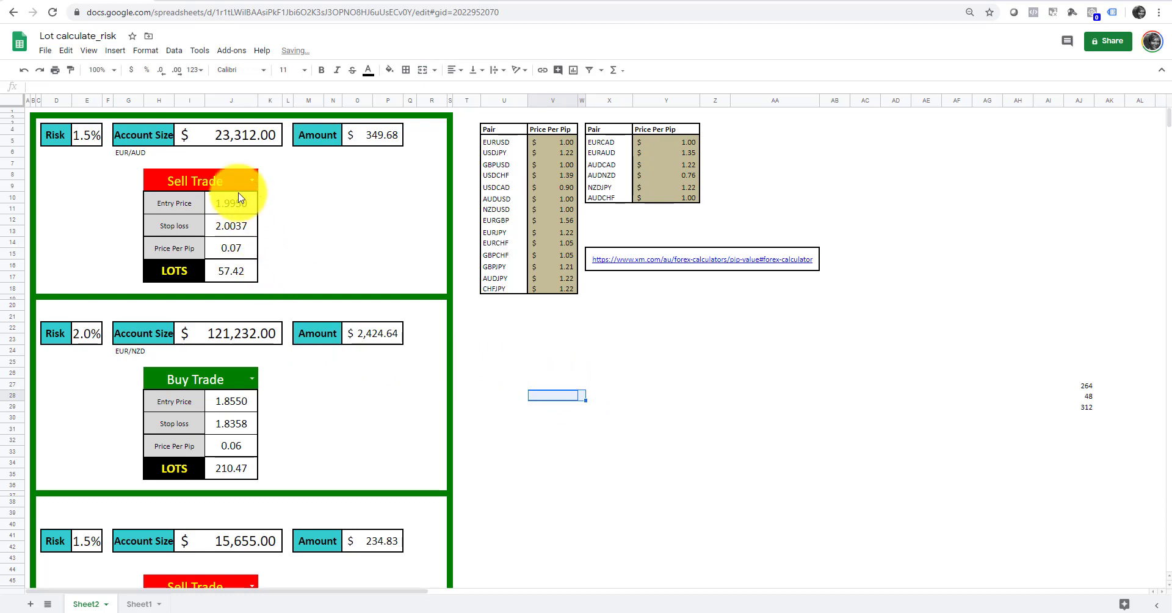
left_click(232, 203)
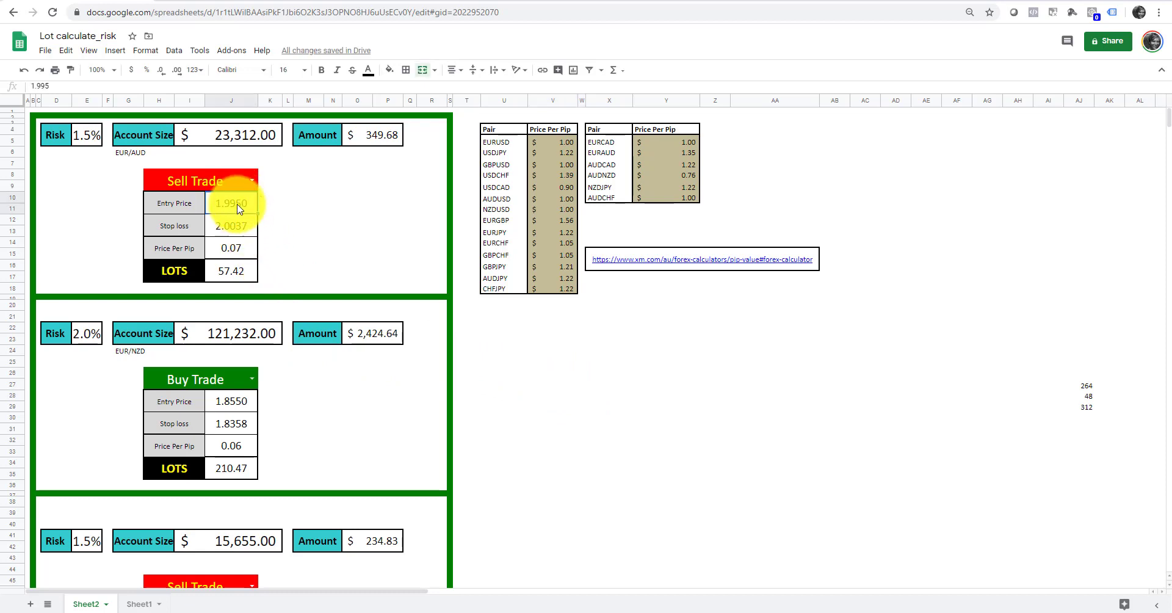
left_click(231, 226)
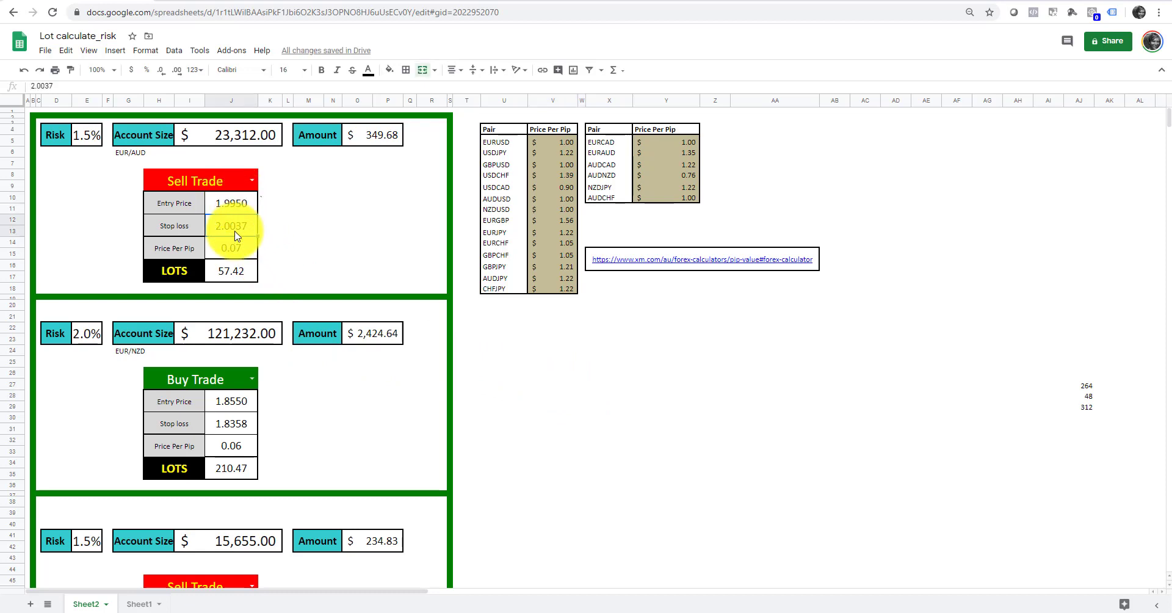
left_click(231, 271)
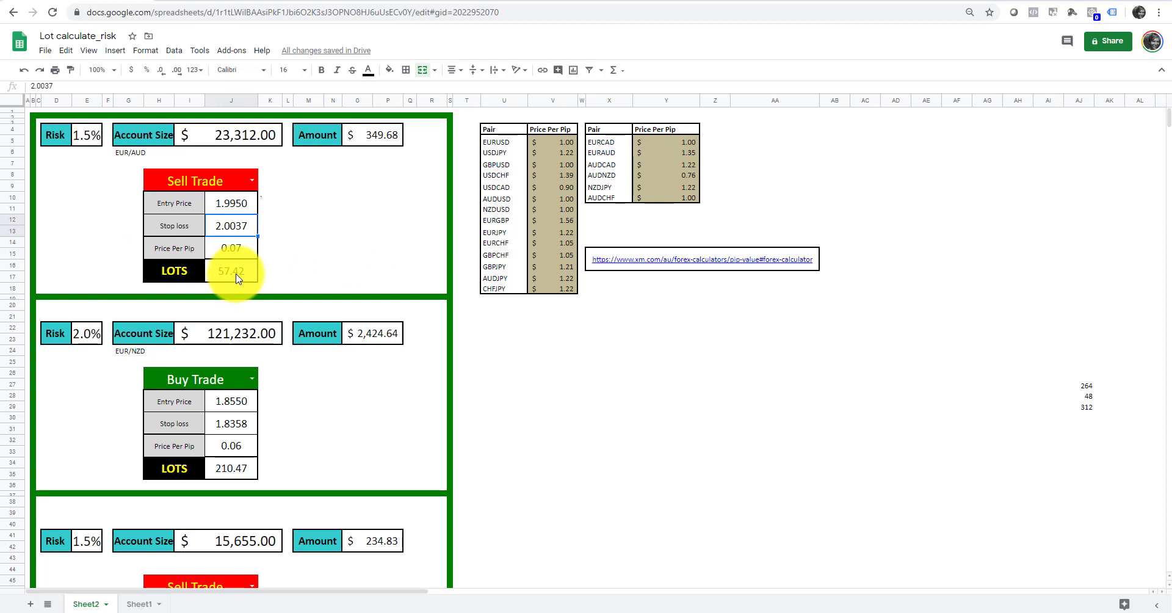
mouse_move(228, 279)
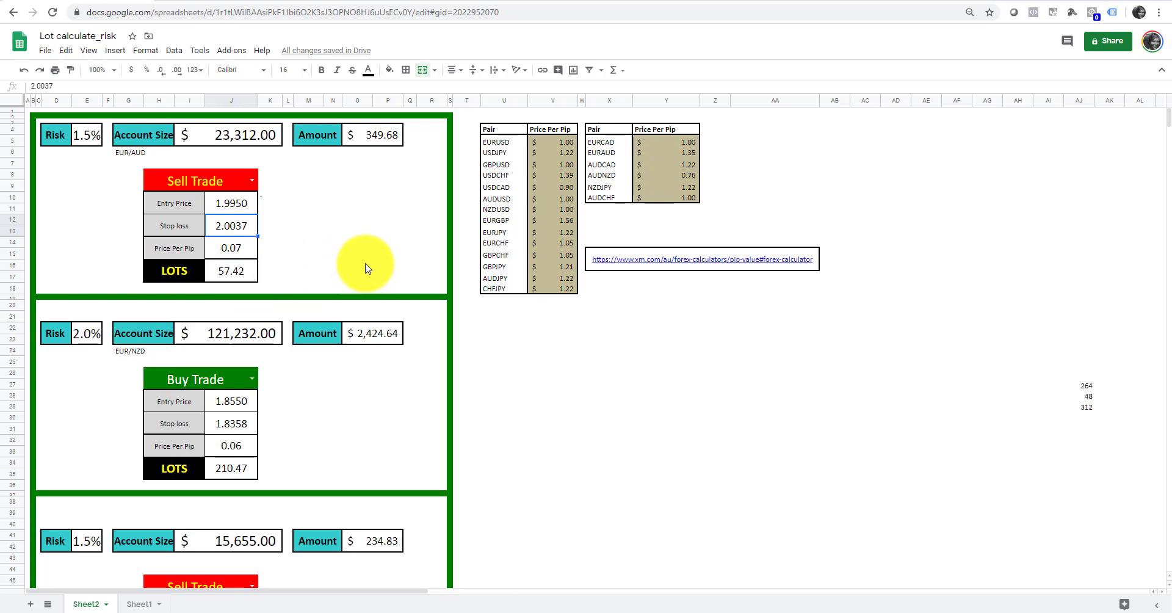
mouse_move(96, 168)
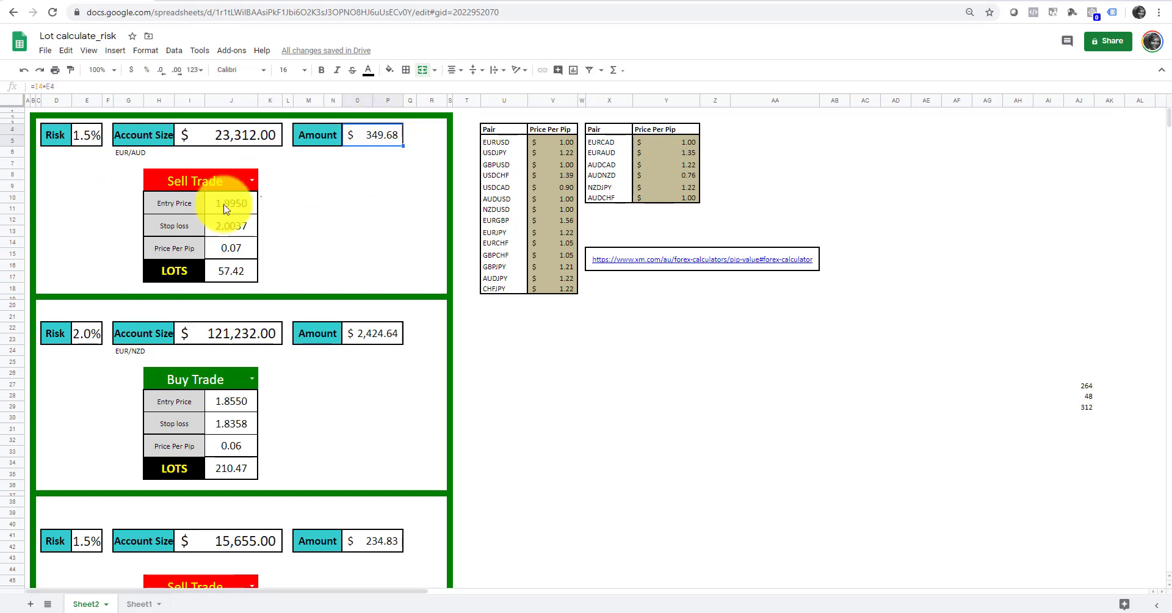
mouse_move(309, 246)
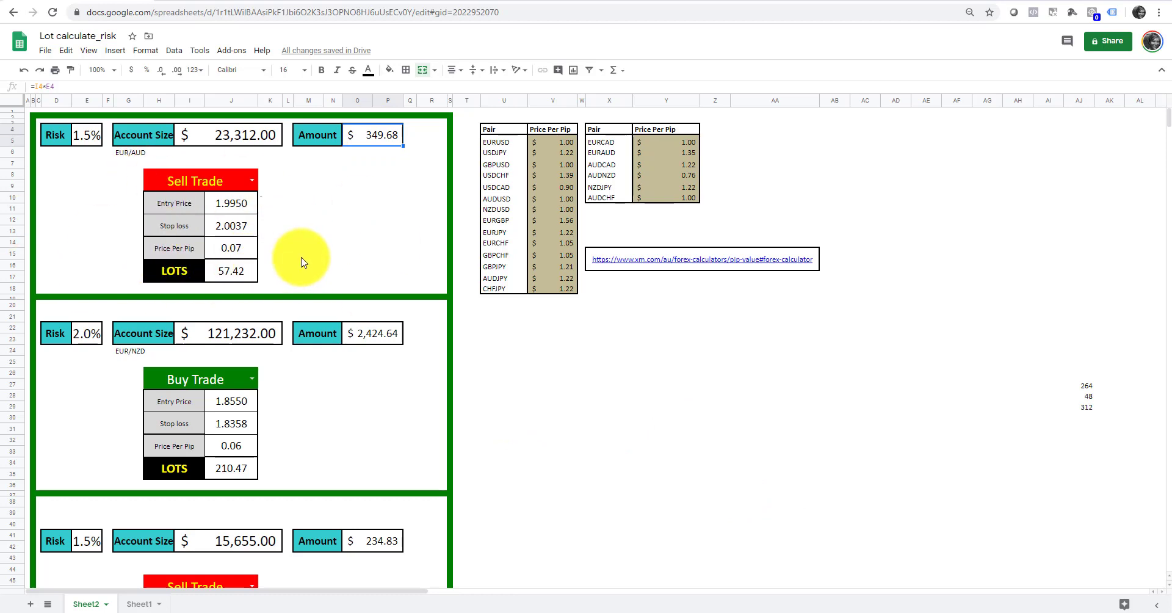
mouse_move(355, 238)
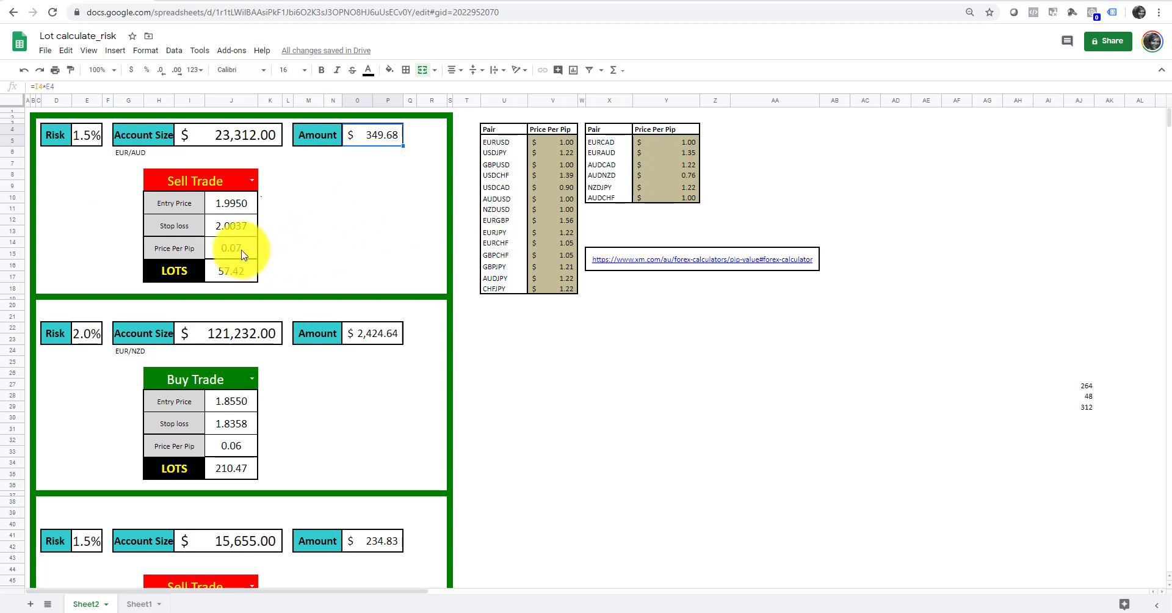
Change the first block's trade type to YEN Sell Trade, making lot size 5741.87.
left_click(252, 180)
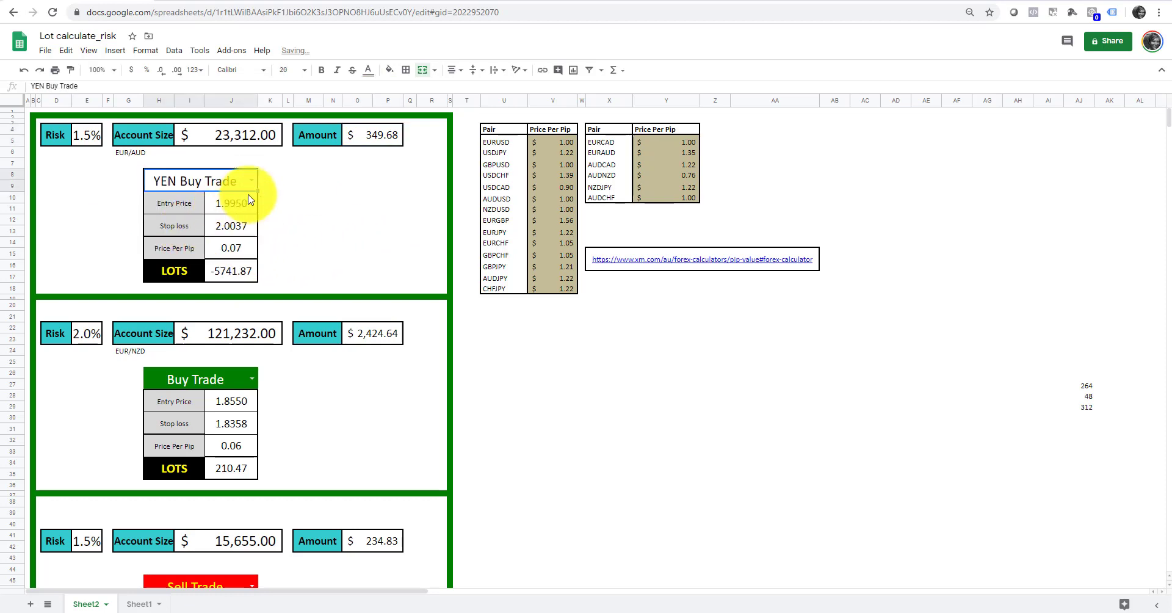
left_click(251, 180)
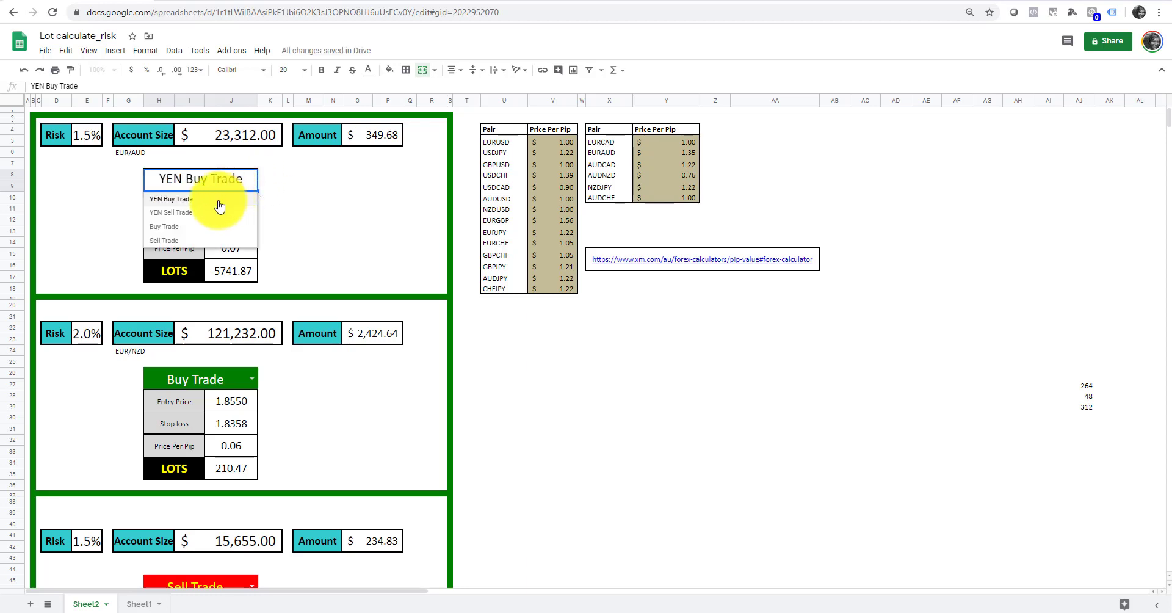
left_click(171, 212)
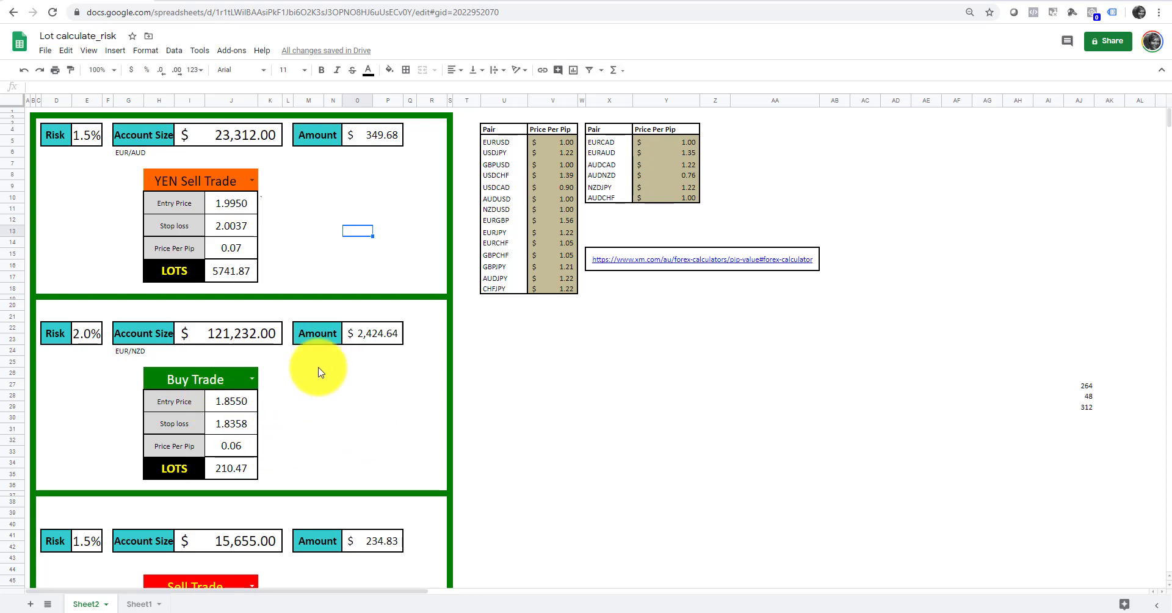
mouse_move(298, 404)
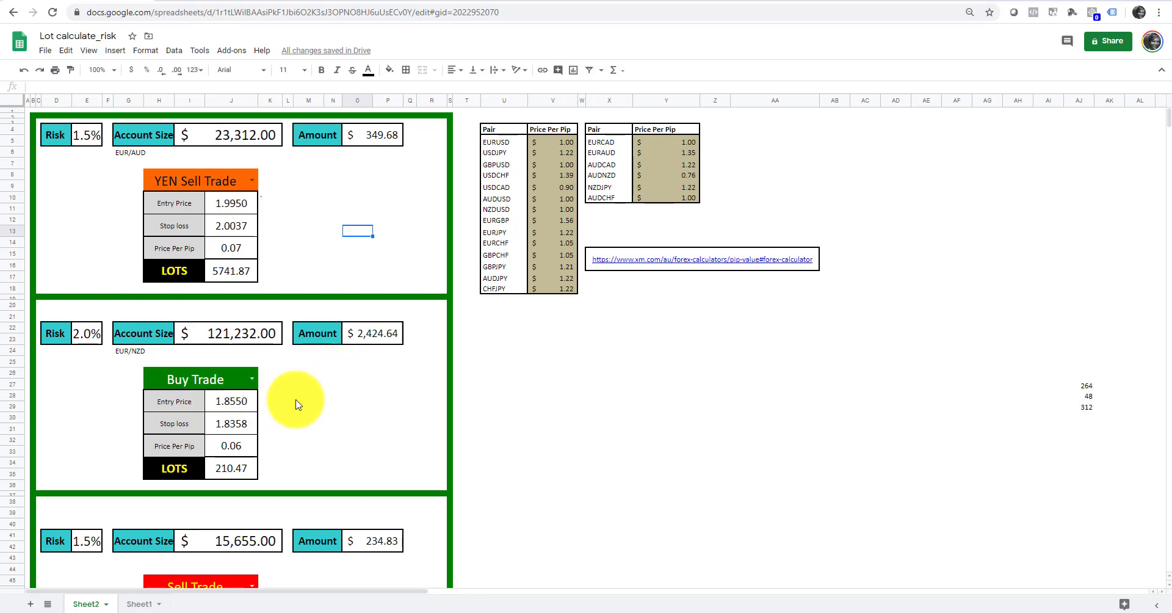
mouse_move(503, 446)
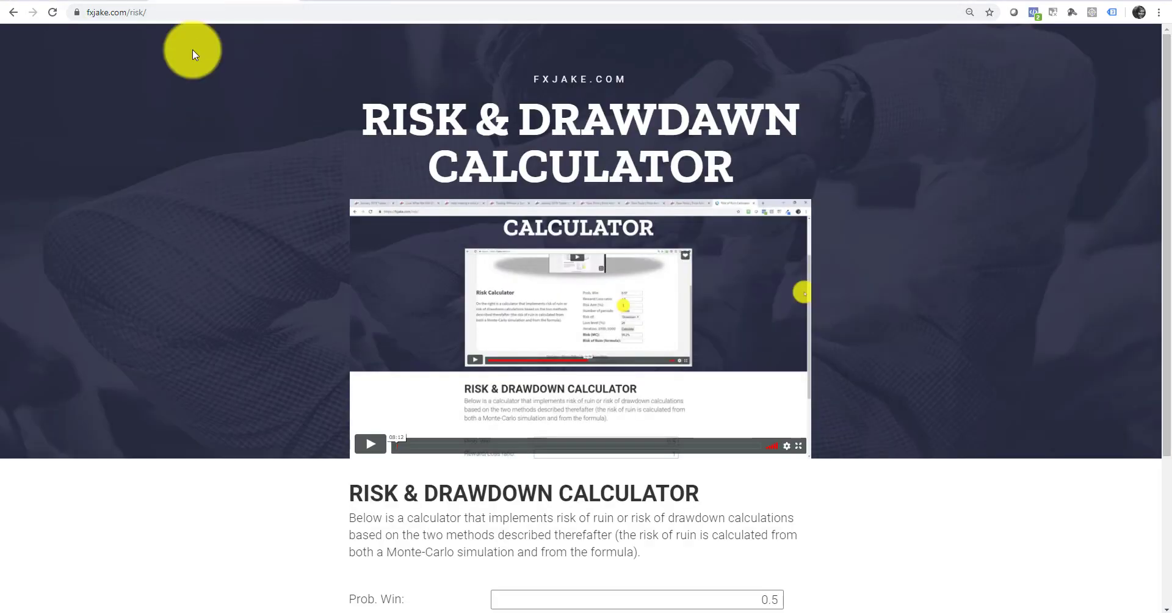
Scroll down to the FXJake Risk & Drawdown Calculator form.
scroll("down", 3)
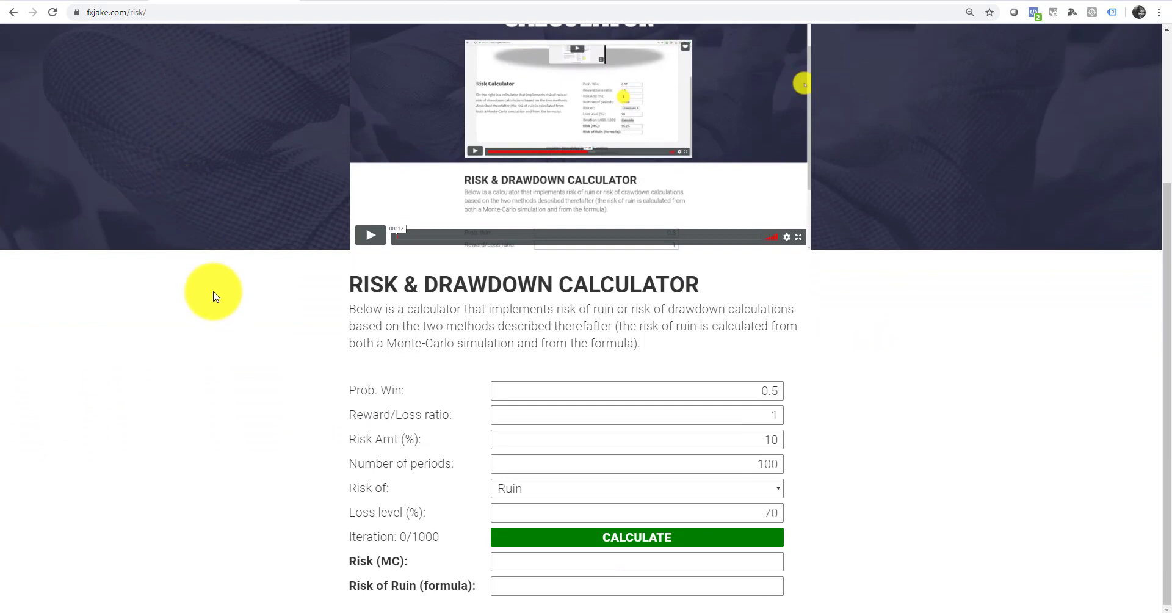
mouse_move(219, 290)
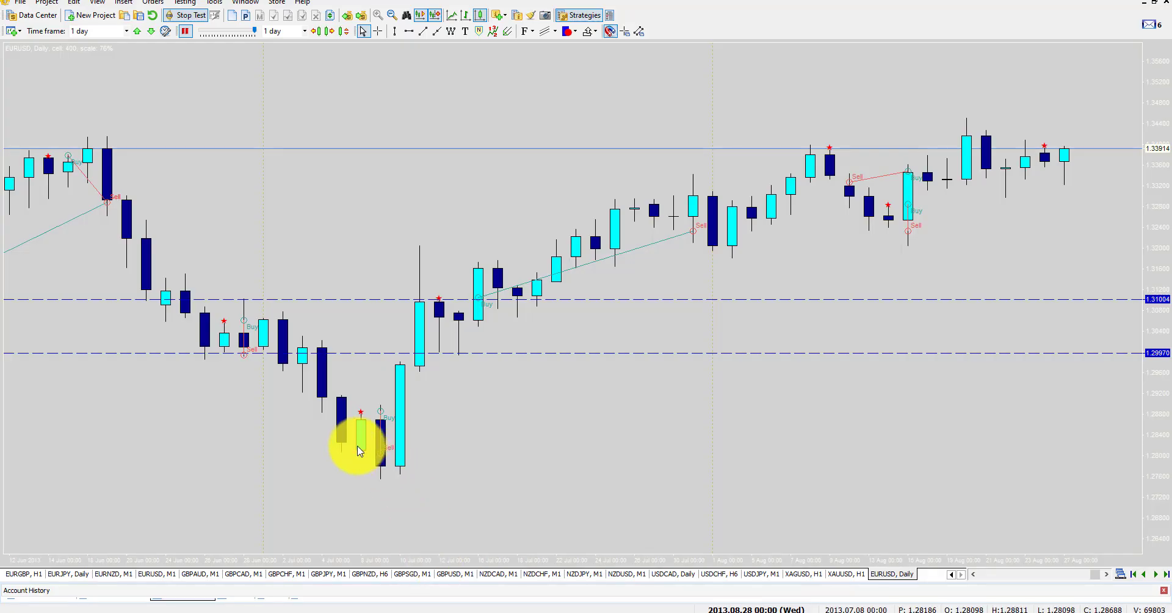
mouse_move(773, 254)
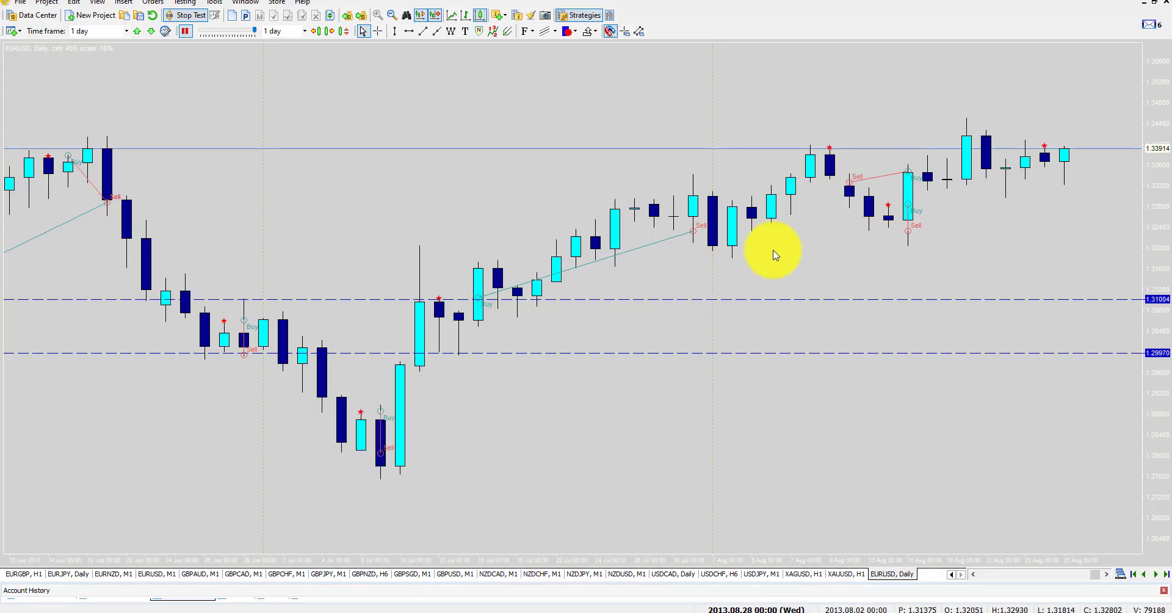
mouse_move(890, 252)
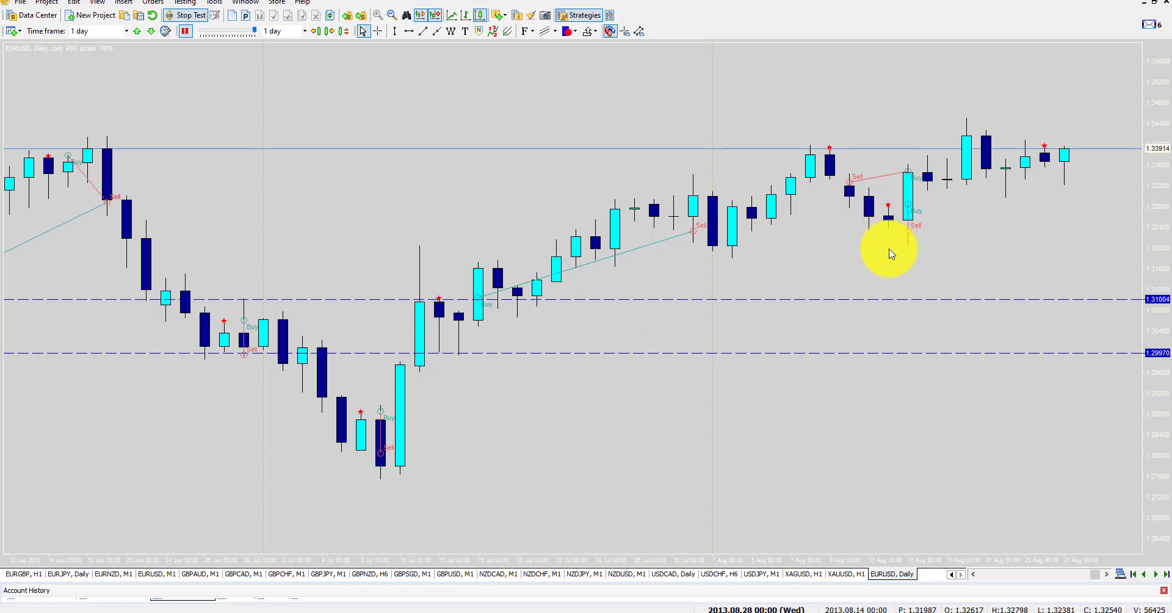
mouse_move(890, 252)
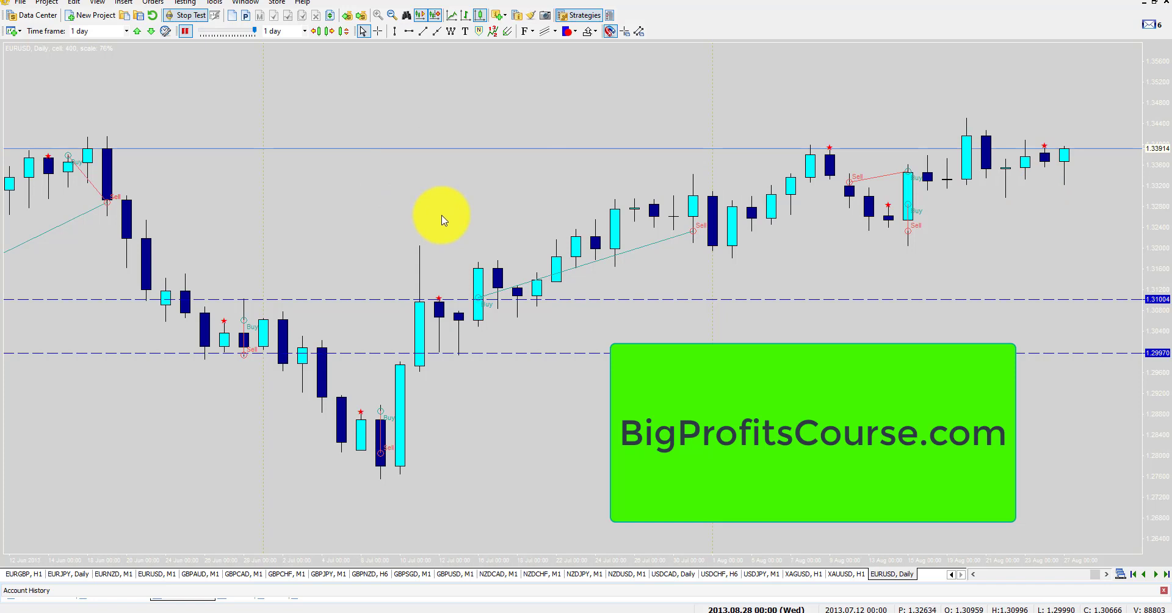
mouse_move(482, 219)
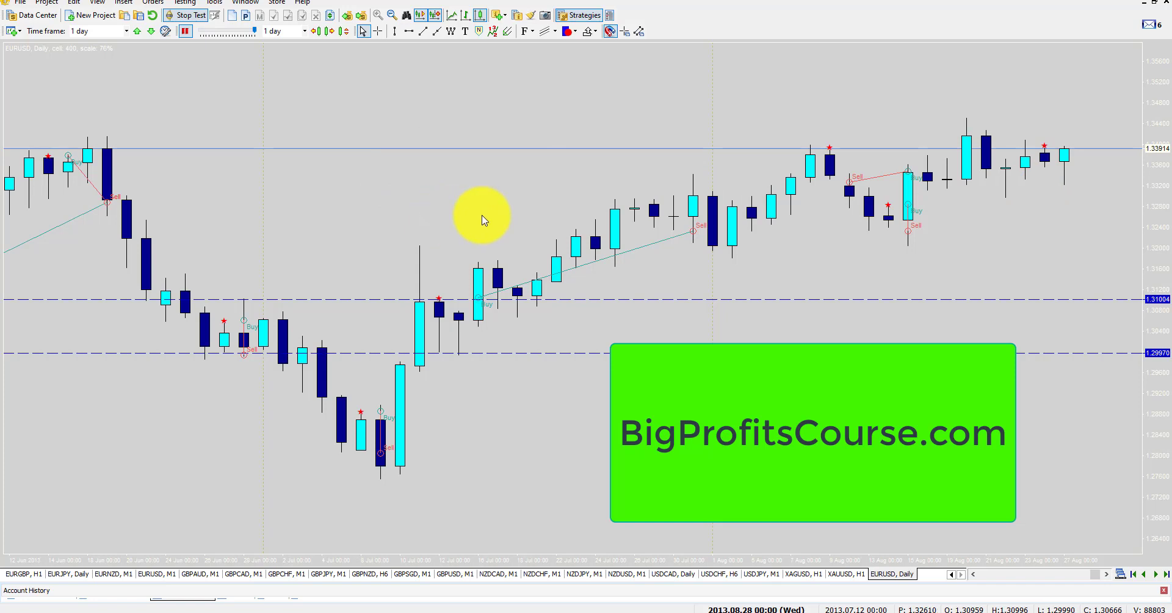
mouse_move(800, 242)
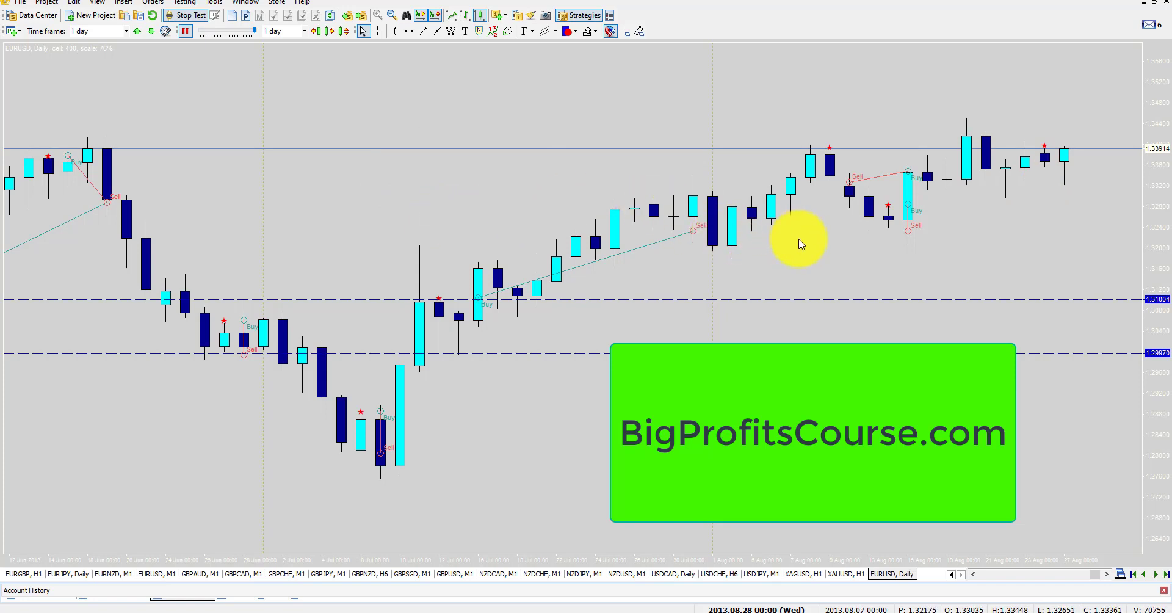
mouse_move(795, 243)
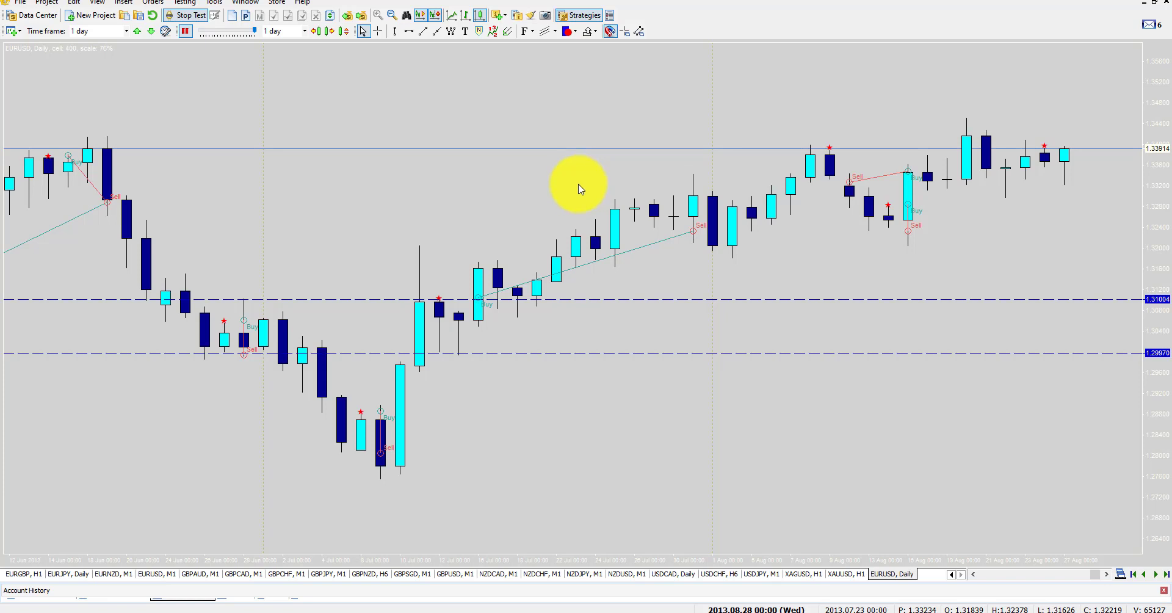
mouse_move(572, 187)
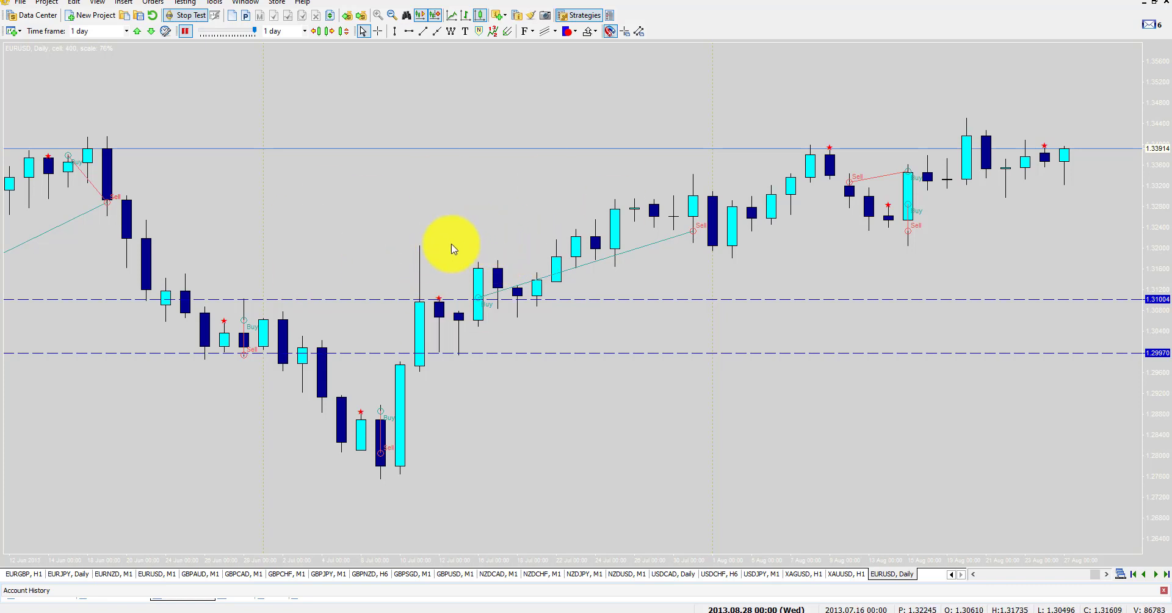
mouse_move(648, 330)
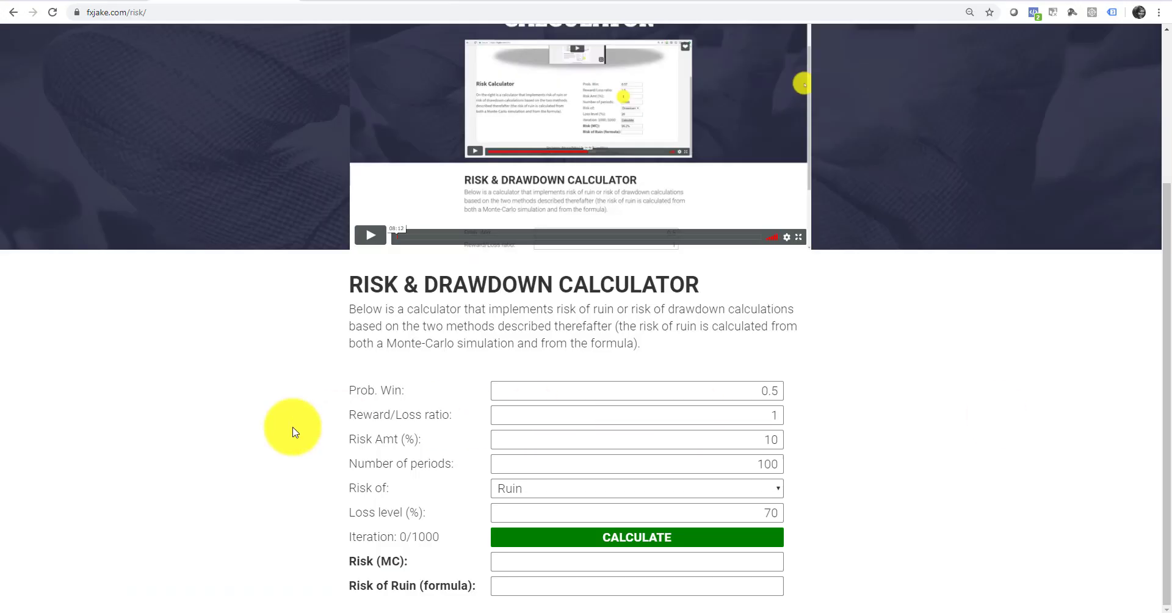
mouse_move(184, 394)
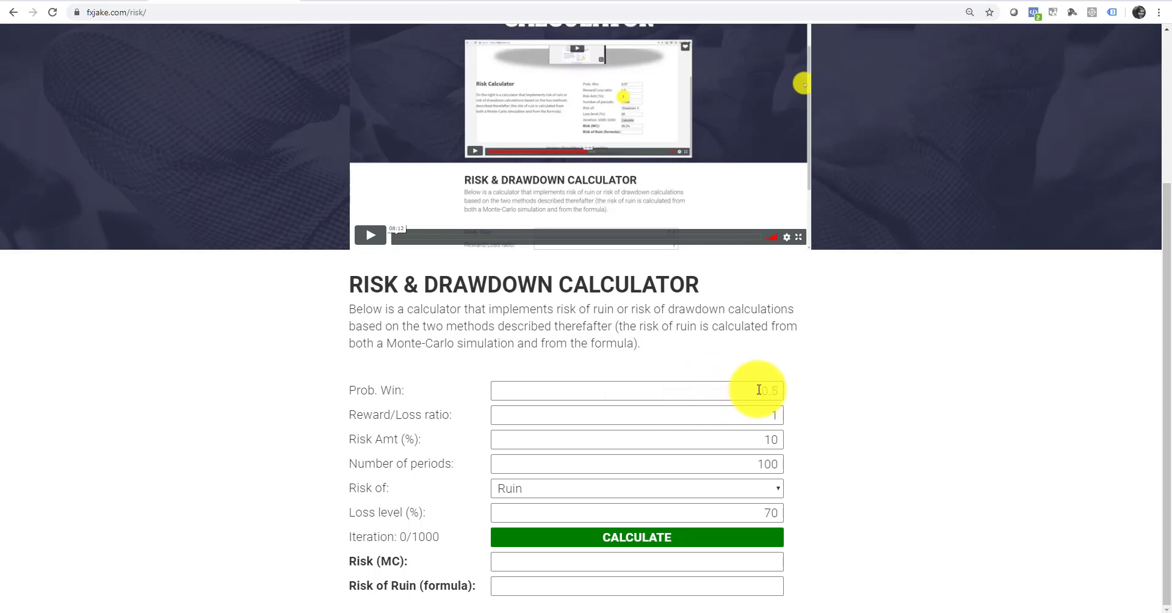
Enter a win probability of 0.52 and a reward/loss ratio of 2.
left_click(635, 390)
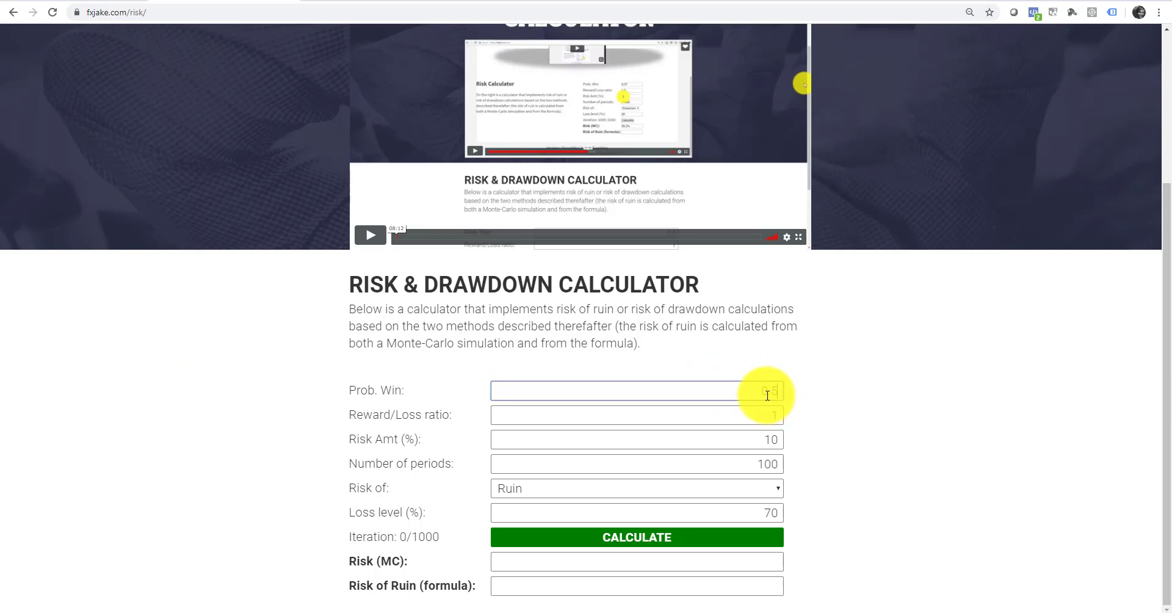
type("0.52")
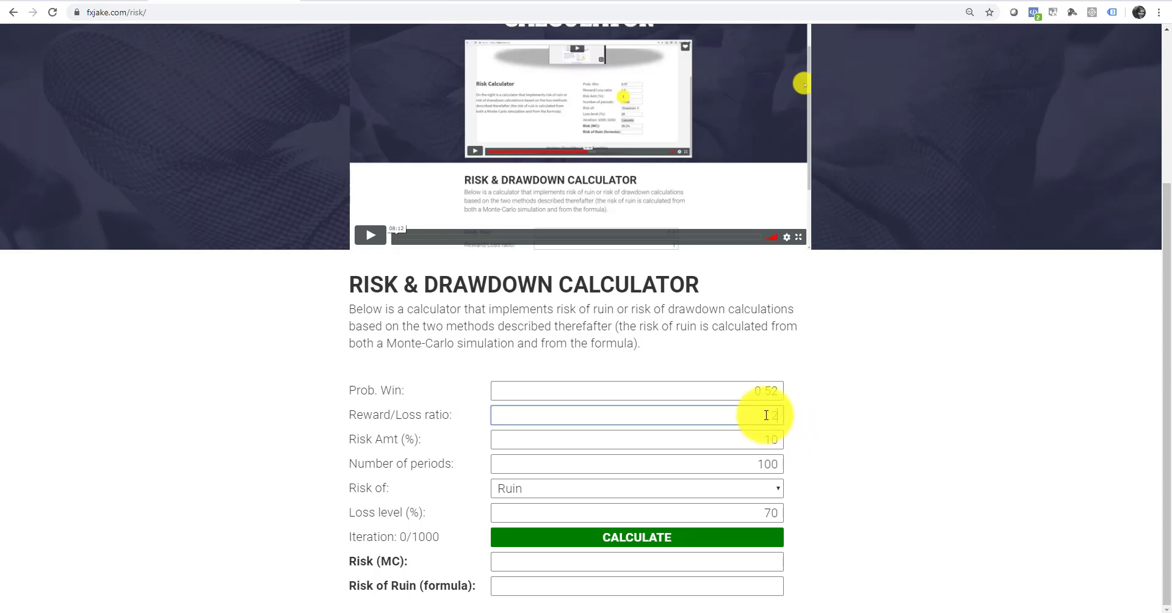
type("2")
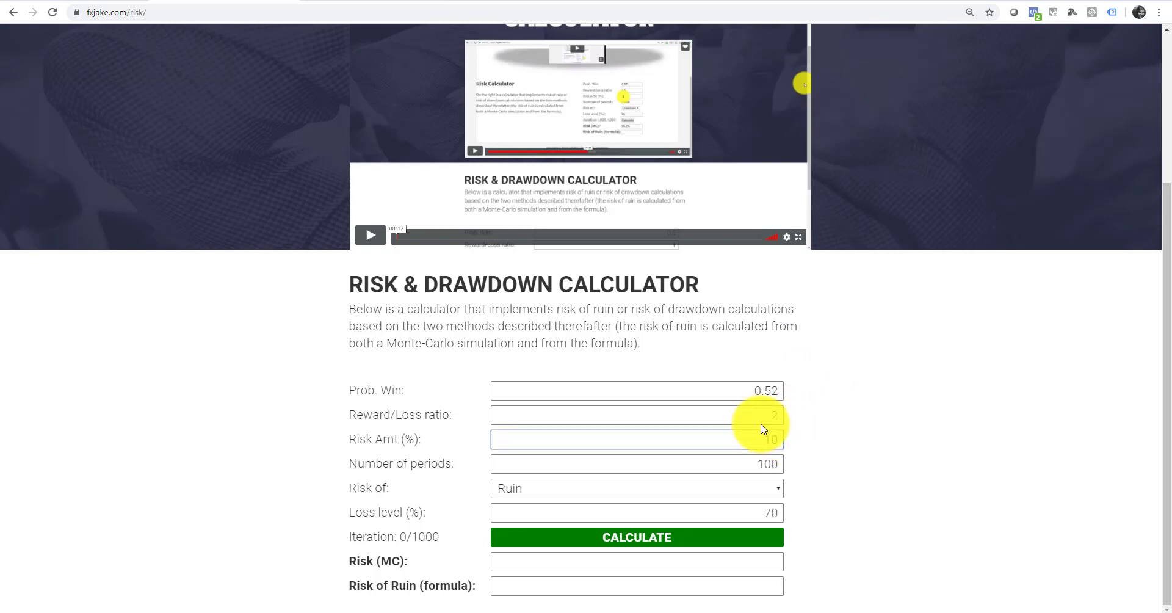
Set risk of drawdown with a 1.5% risk amount and a 25% loss level.
left_click(636, 438)
type("1.5")
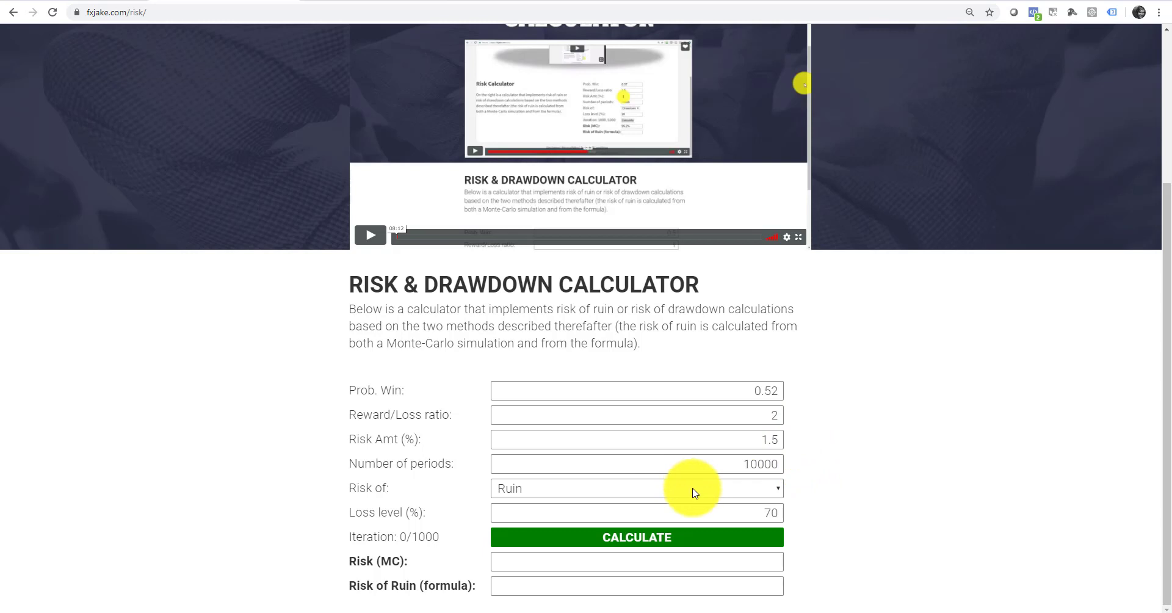
left_click(636, 488)
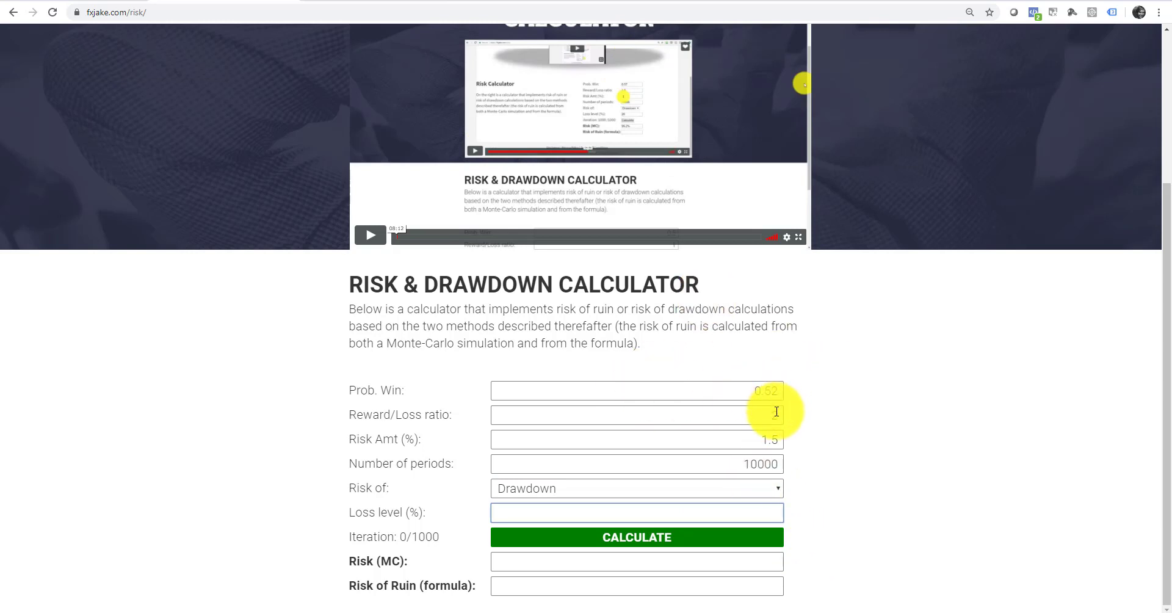
type("2")
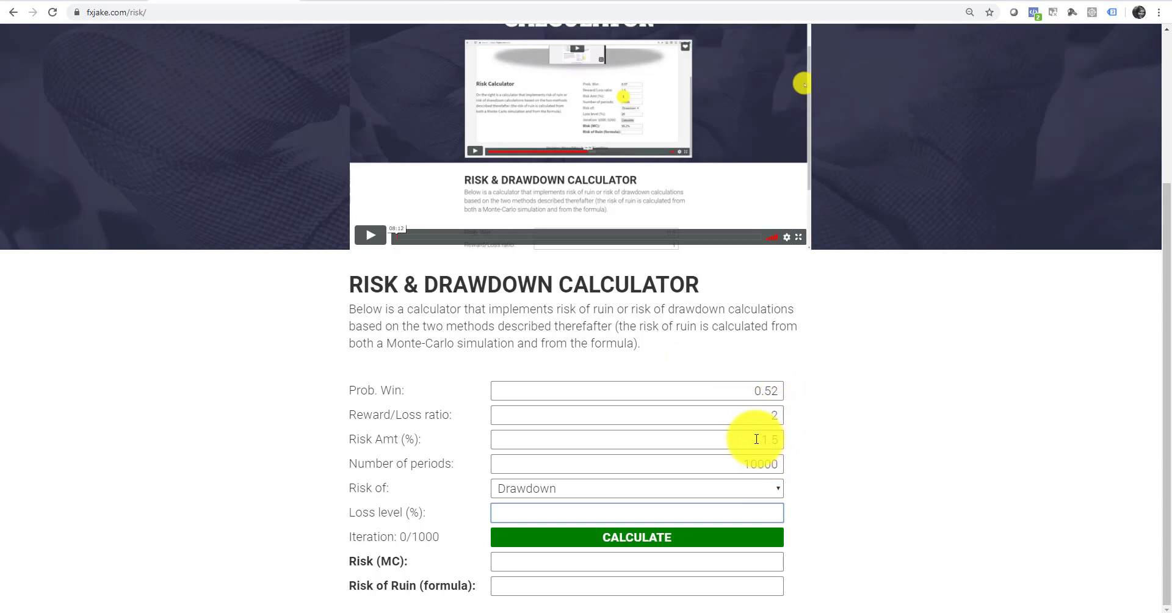
mouse_move(743, 444)
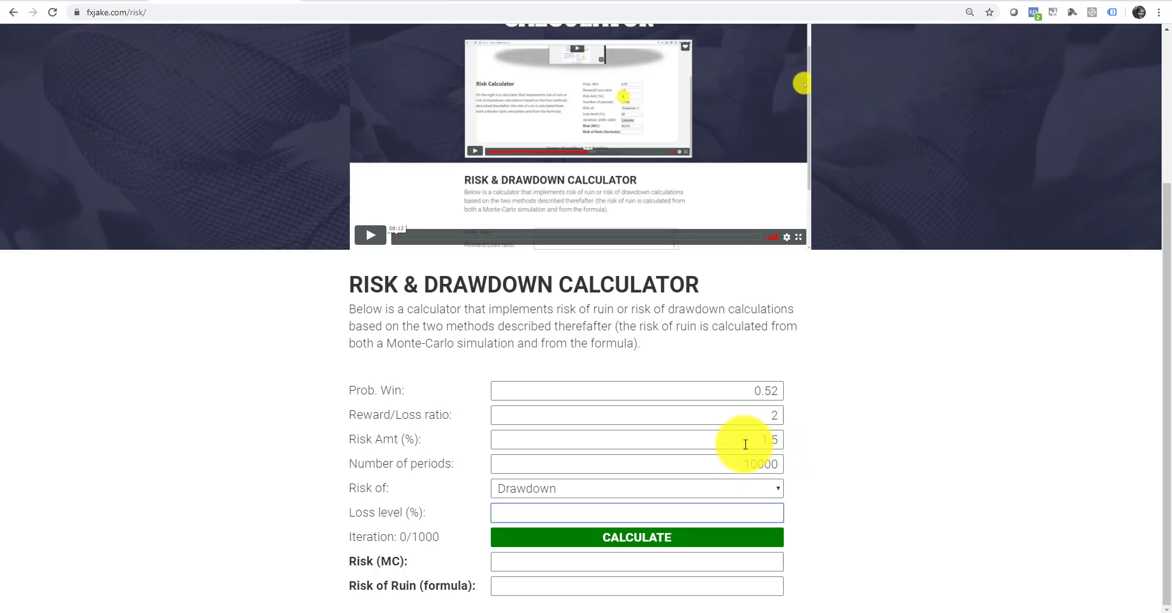
left_click(636, 512)
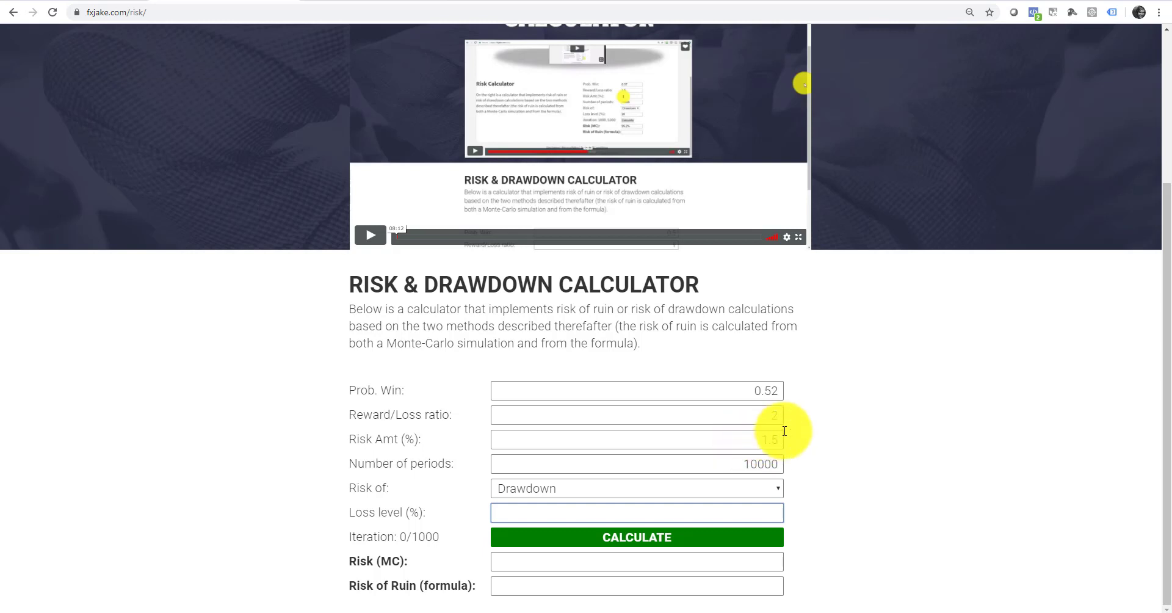
left_click(635, 439)
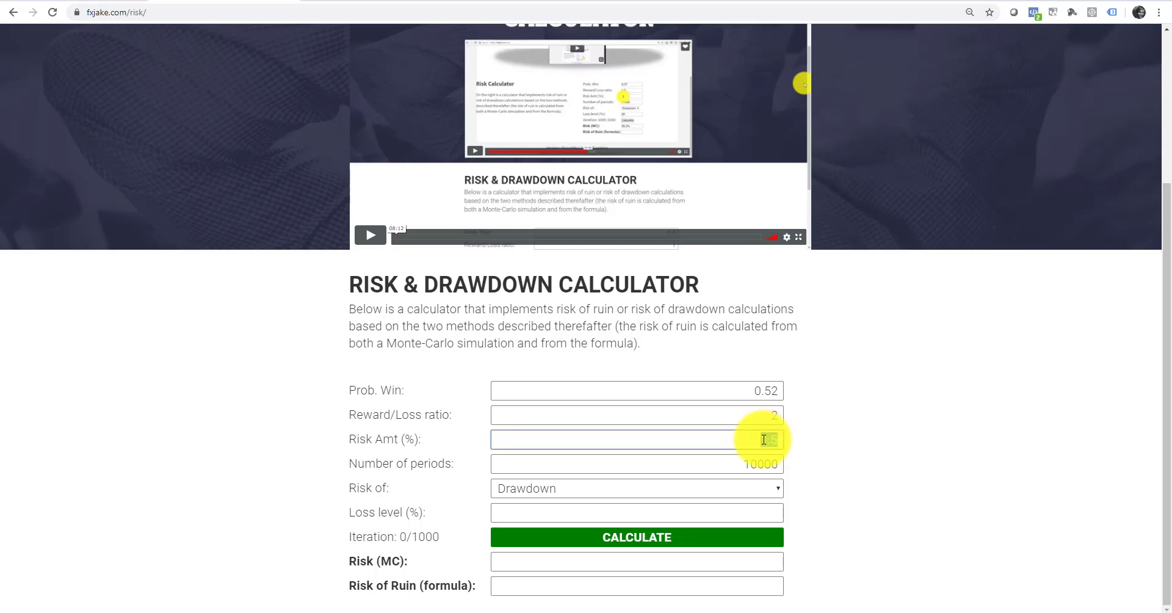
type("1.5")
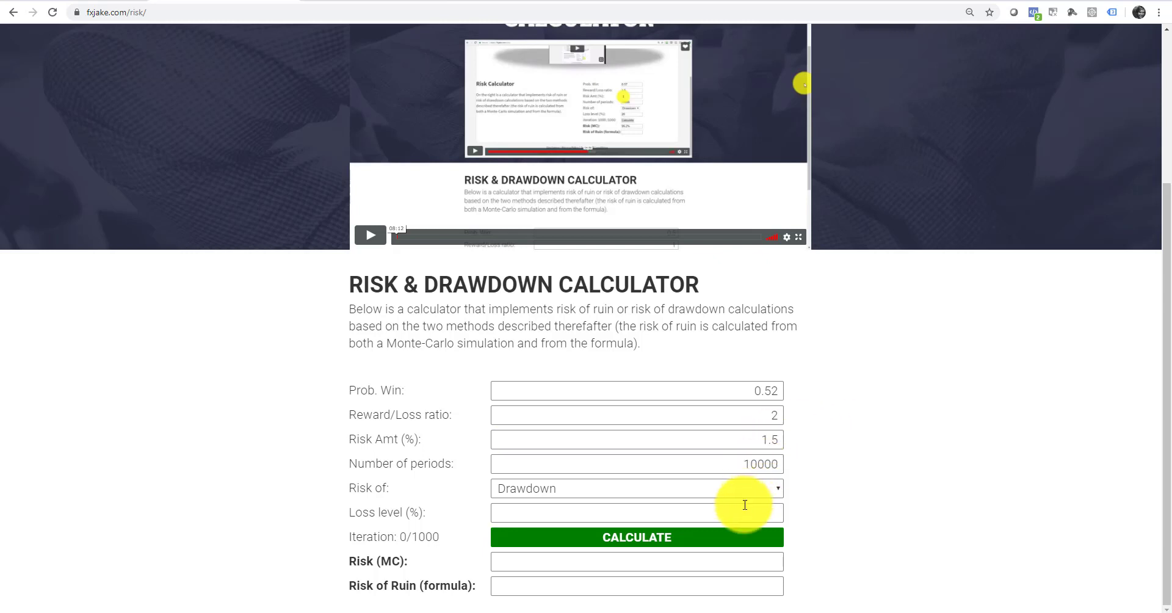
left_click(635, 512)
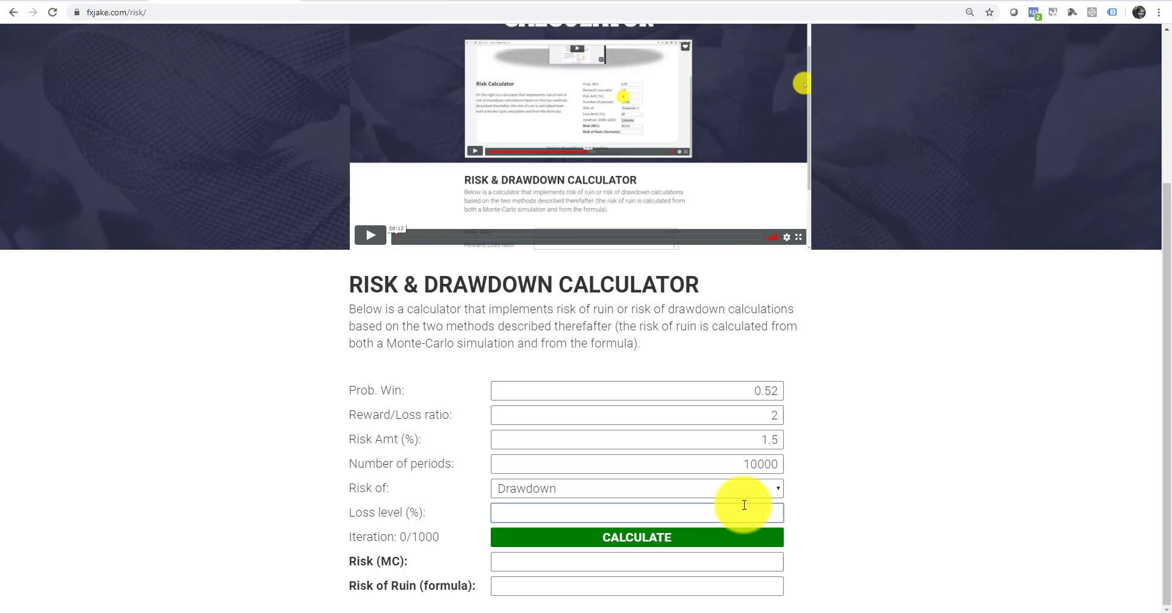
type("25")
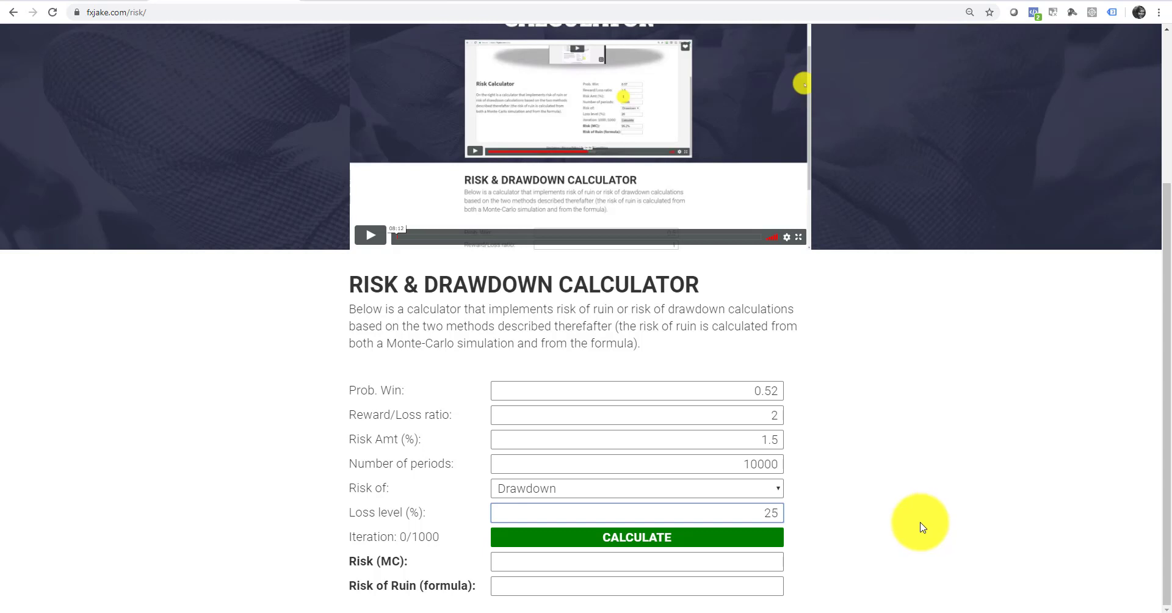
Rerun the drawdown simulation eight times at 1.5% risk, settling near 6.8%.
left_click(635, 537)
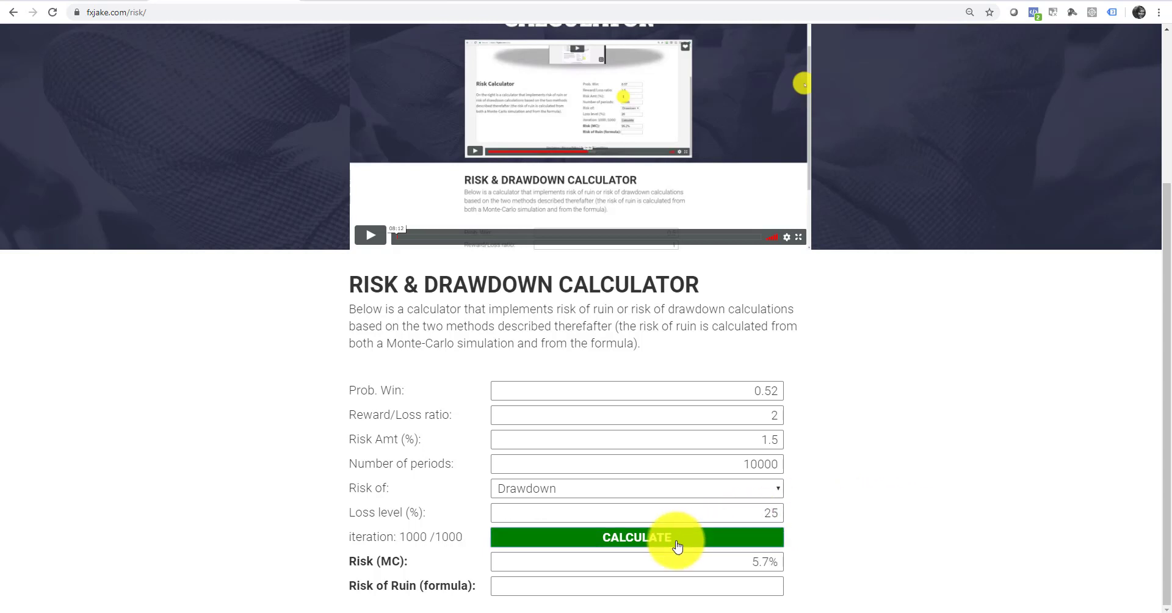
mouse_move(709, 552)
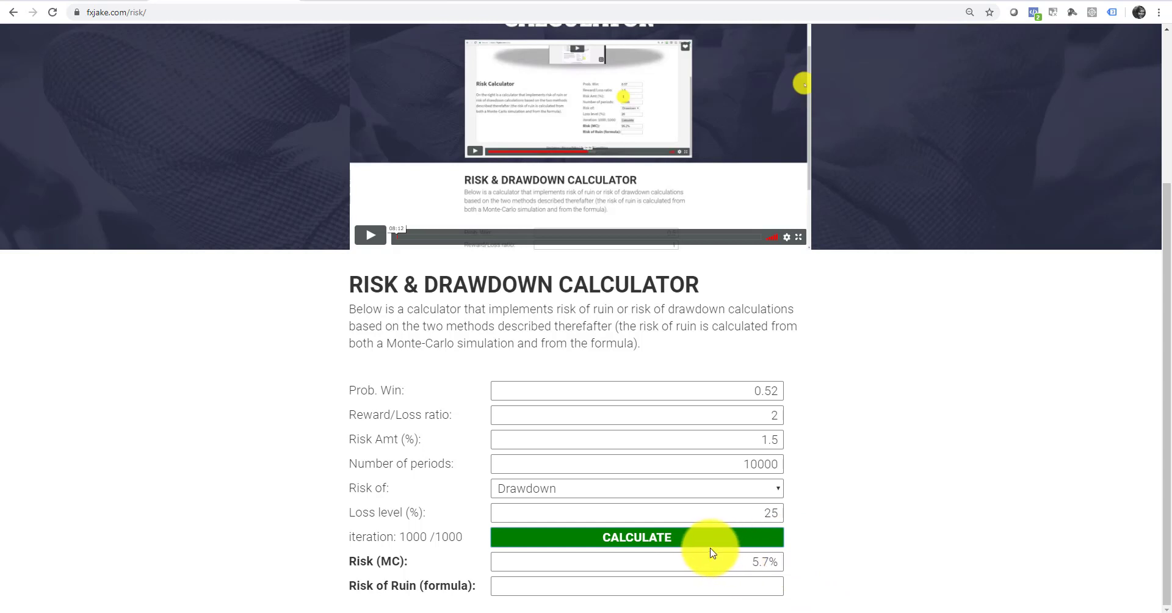
left_click(635, 537)
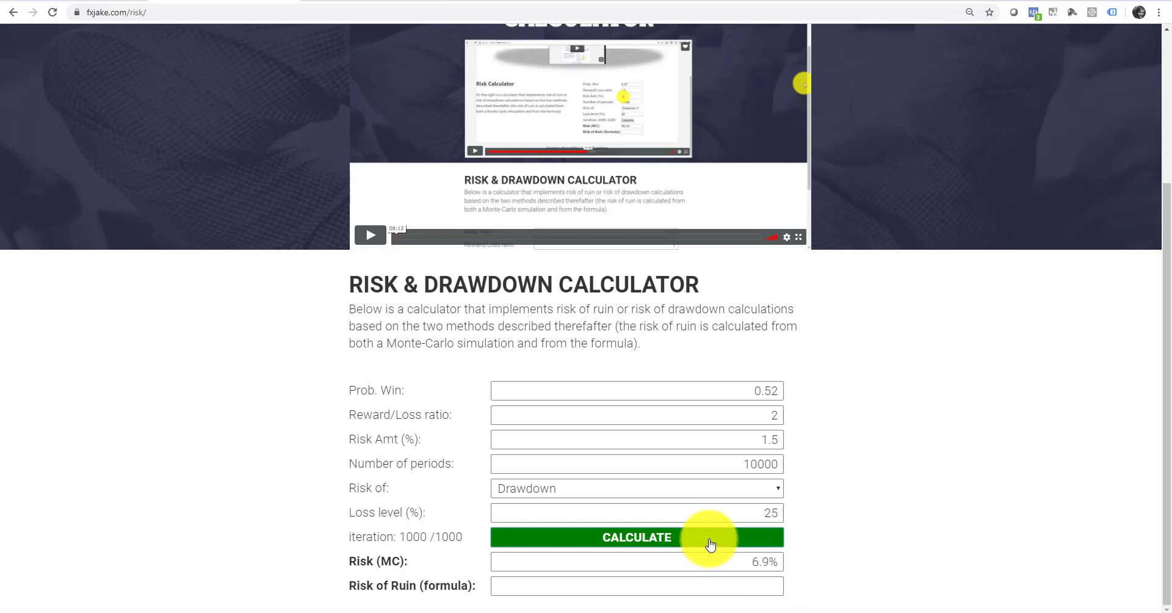
left_click(636, 537)
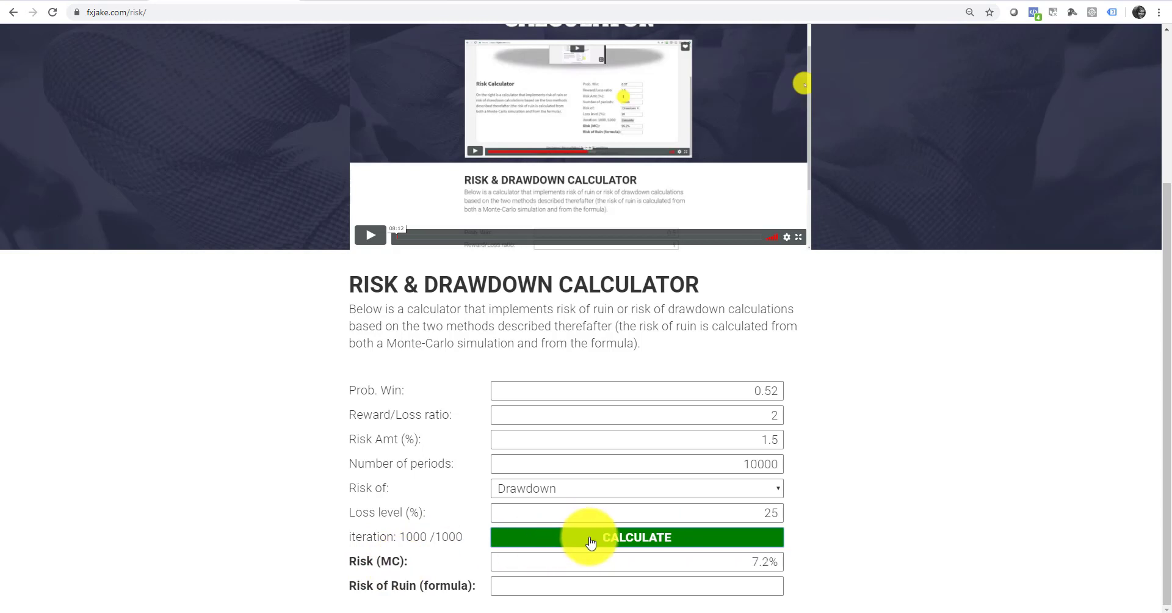
left_click(636, 537)
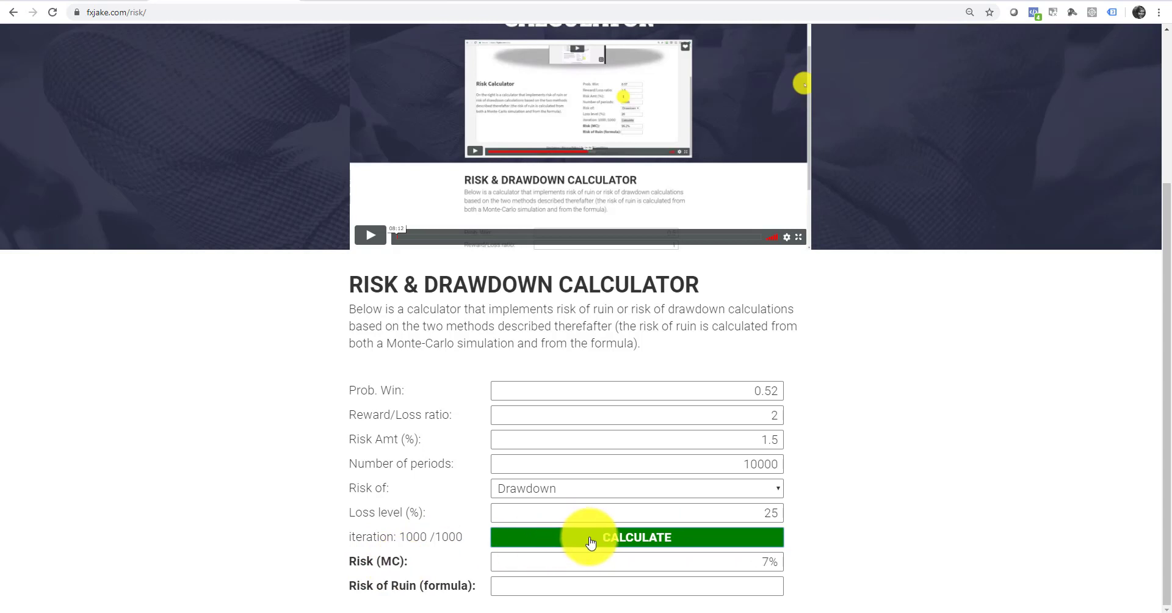
left_click(636, 536)
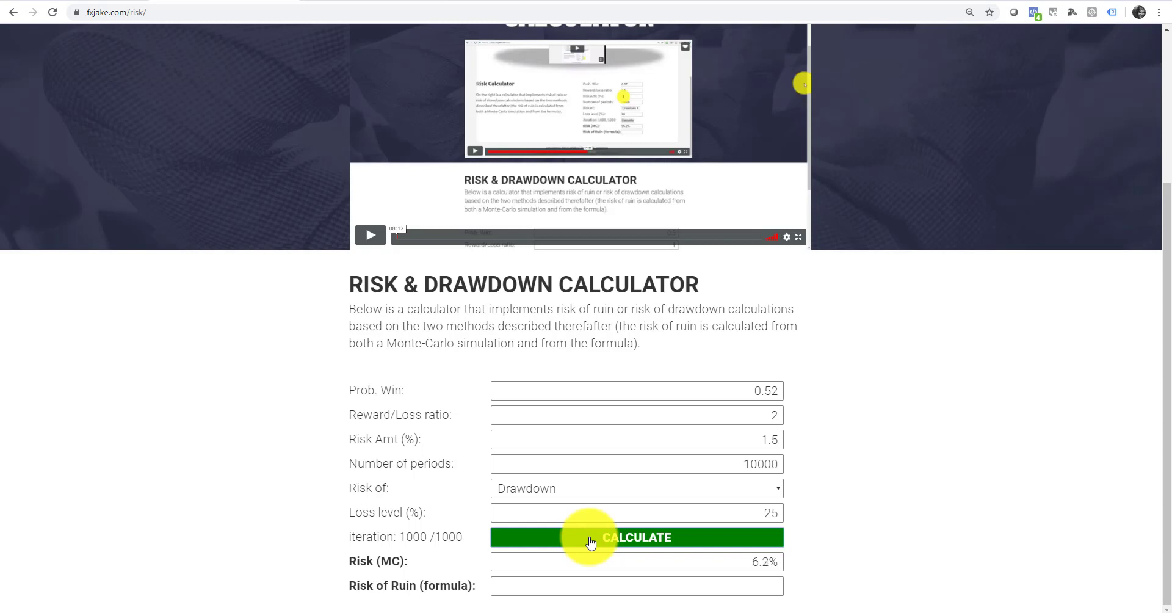
left_click(636, 536)
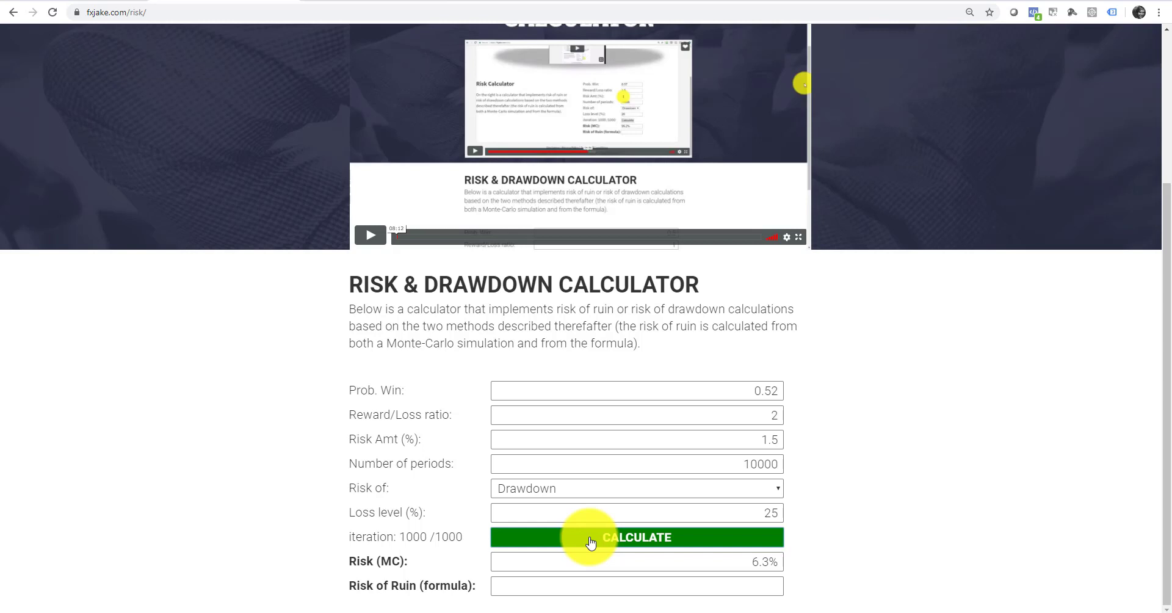
left_click(635, 536)
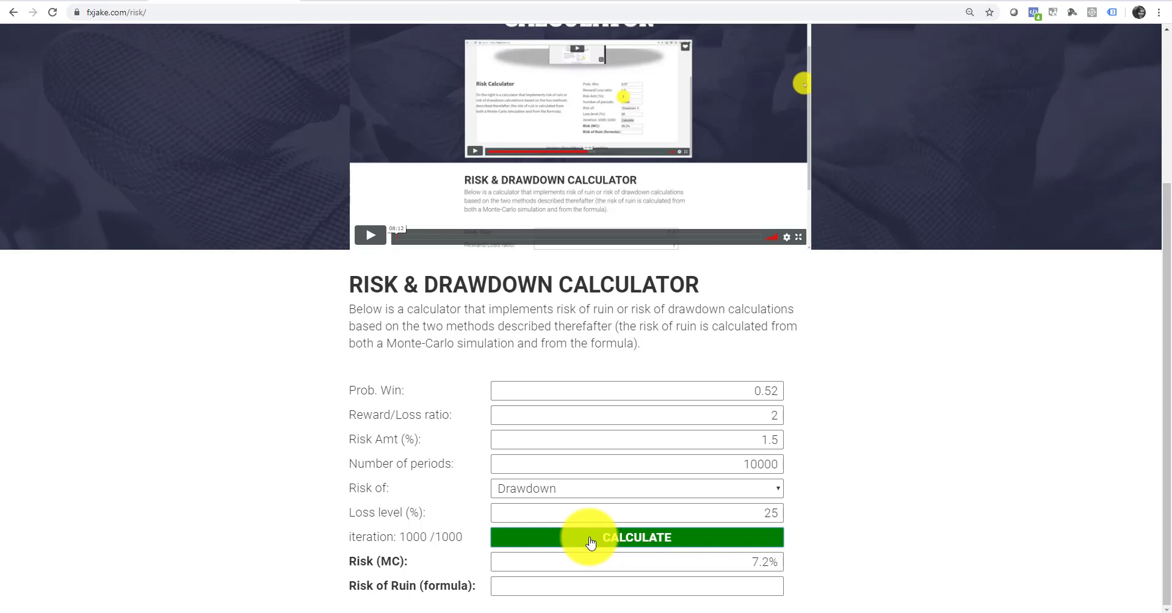
left_click(635, 536)
type("1.4")
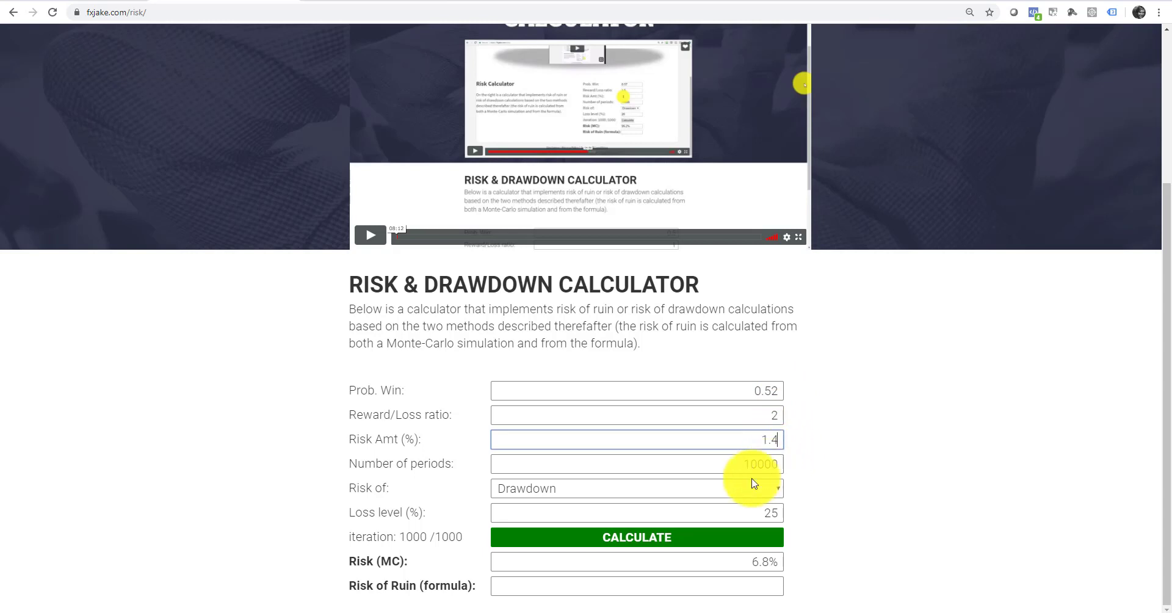
Rerun the simulation at 1.4% risk, then at 1.3%, reaching about 1–1.5% drawdown risk.
left_click(636, 536)
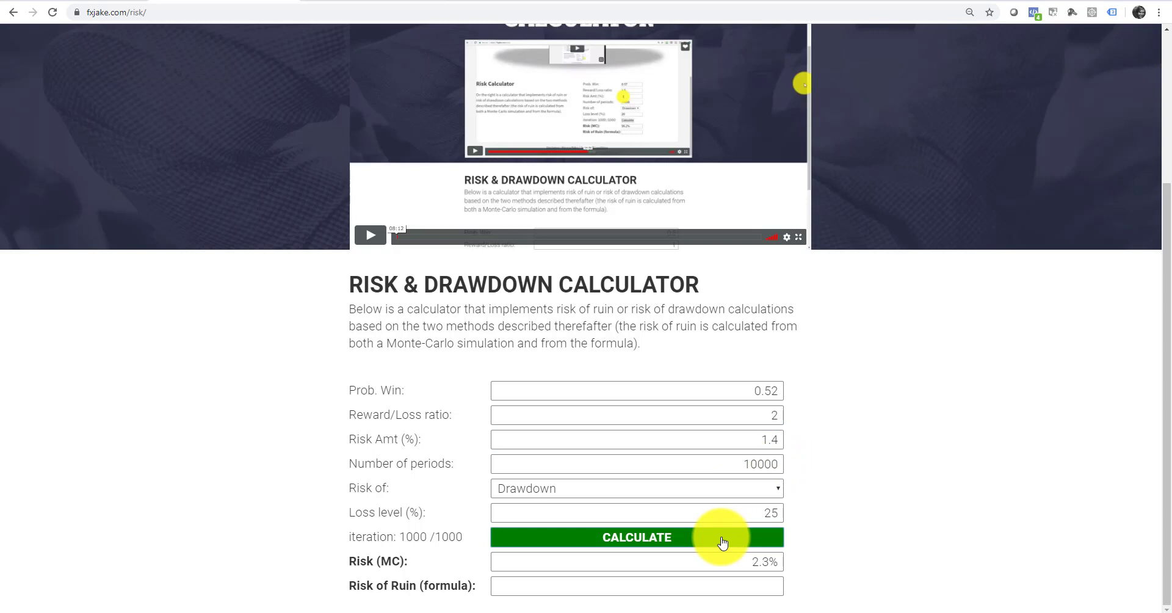
left_click(636, 536)
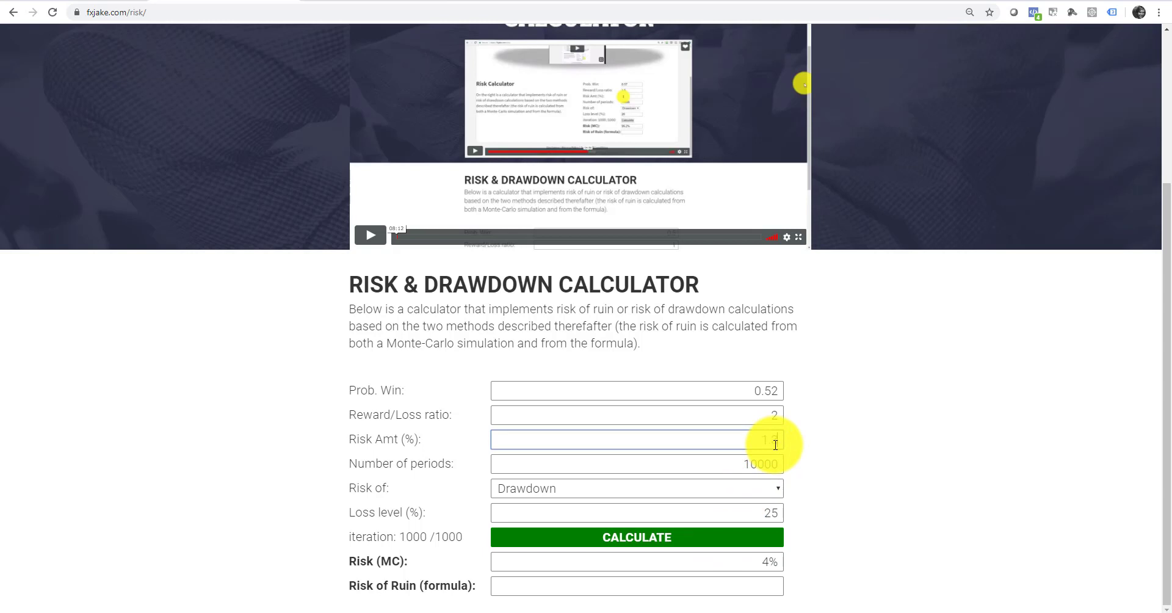
type("1.3")
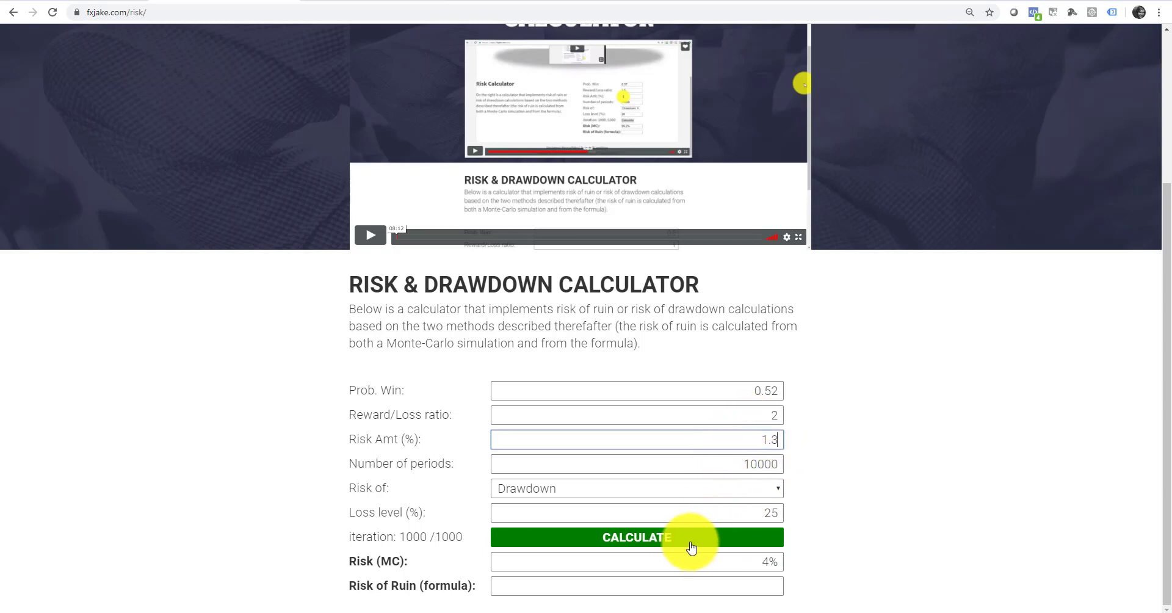
left_click(636, 536)
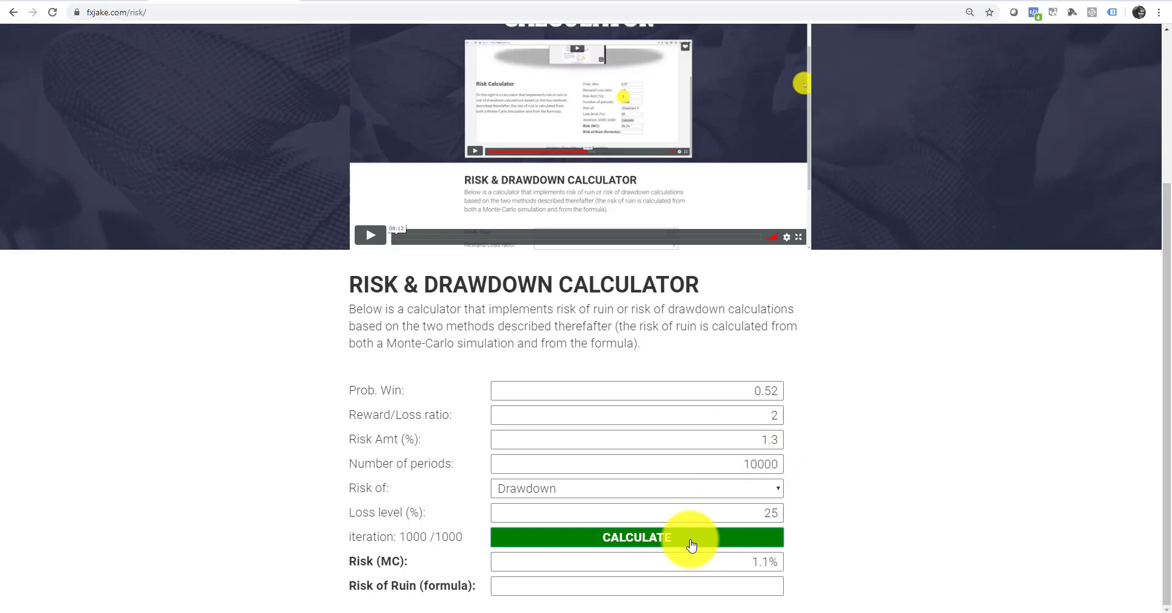
left_click(635, 536)
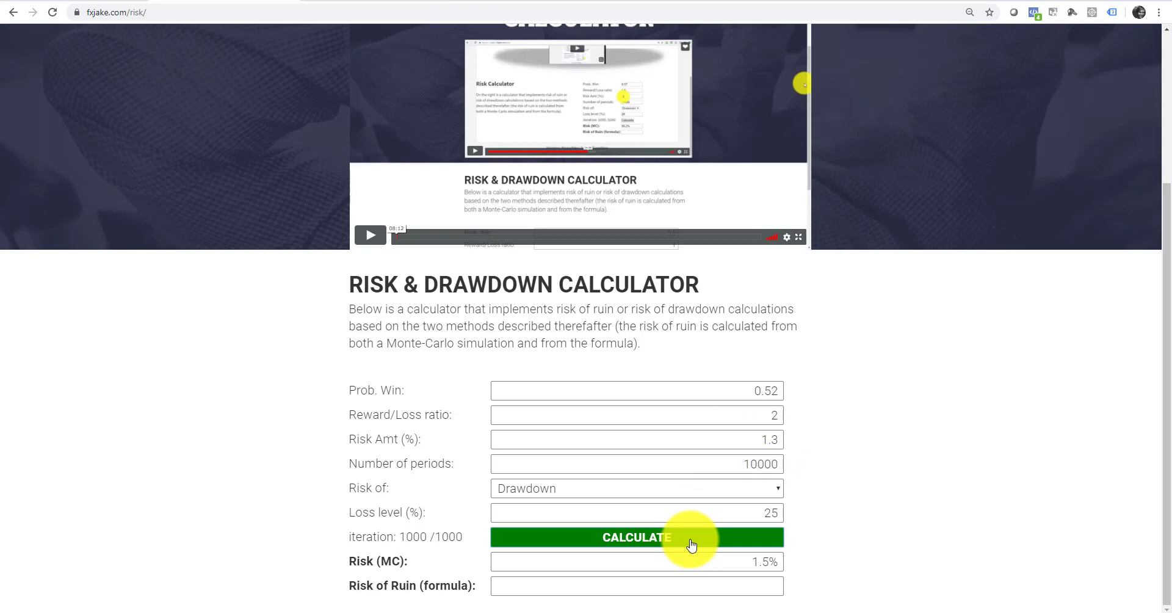
left_click(636, 536)
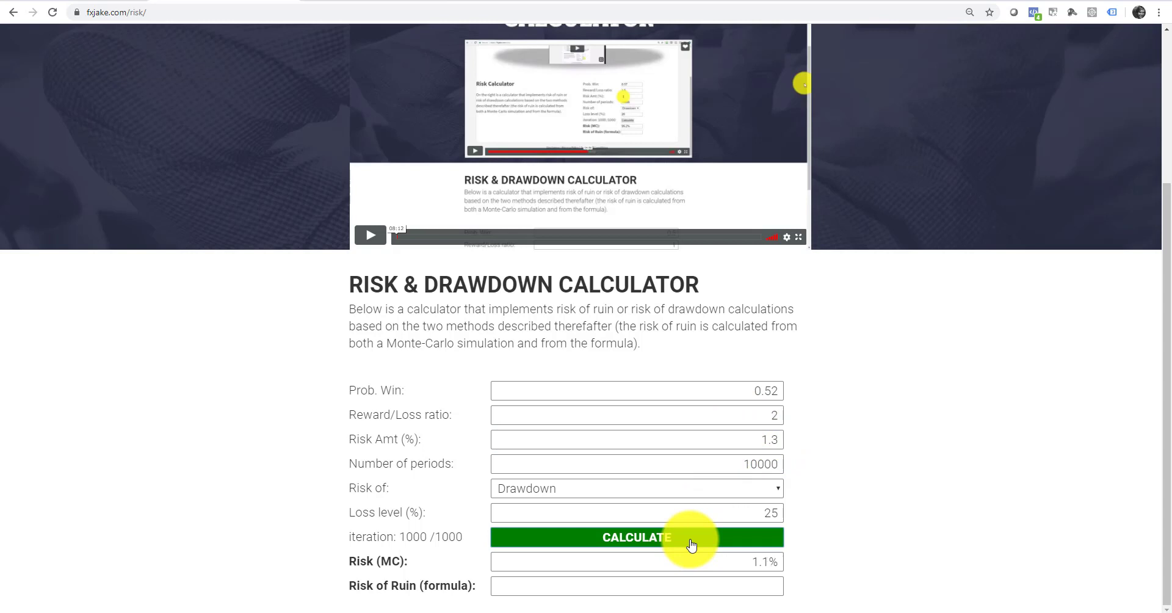
left_click(635, 537)
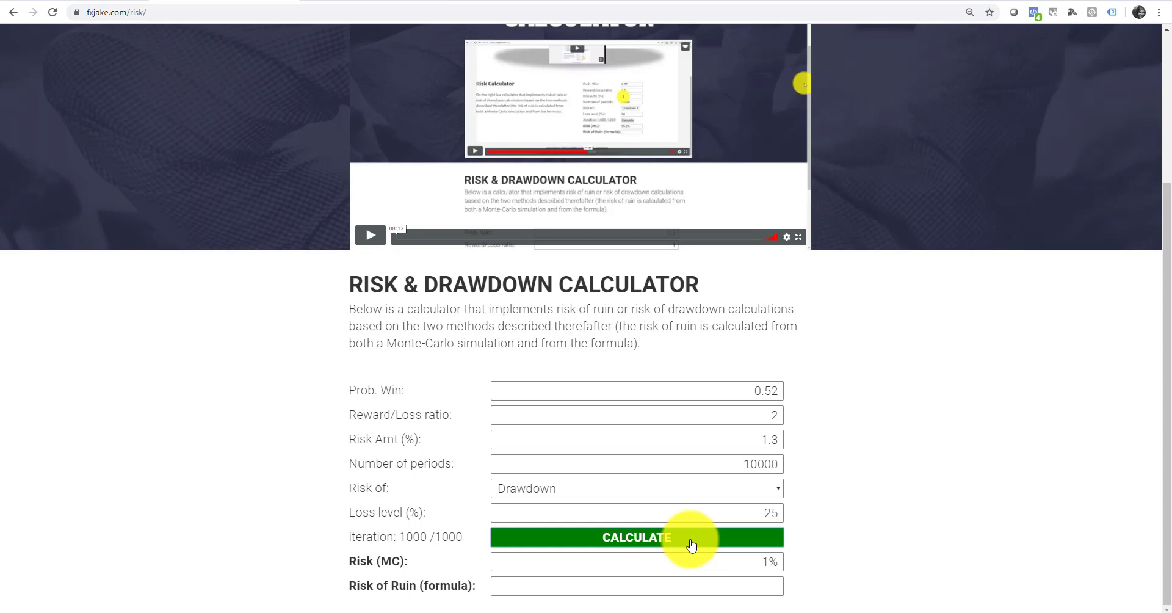
left_click(636, 536)
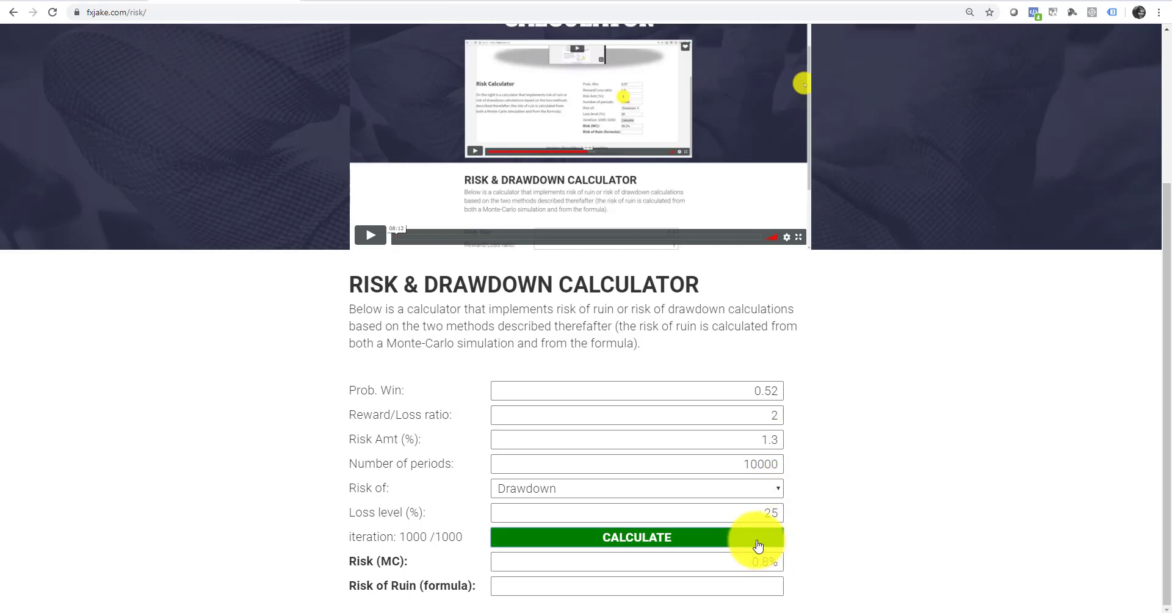
left_click(636, 537)
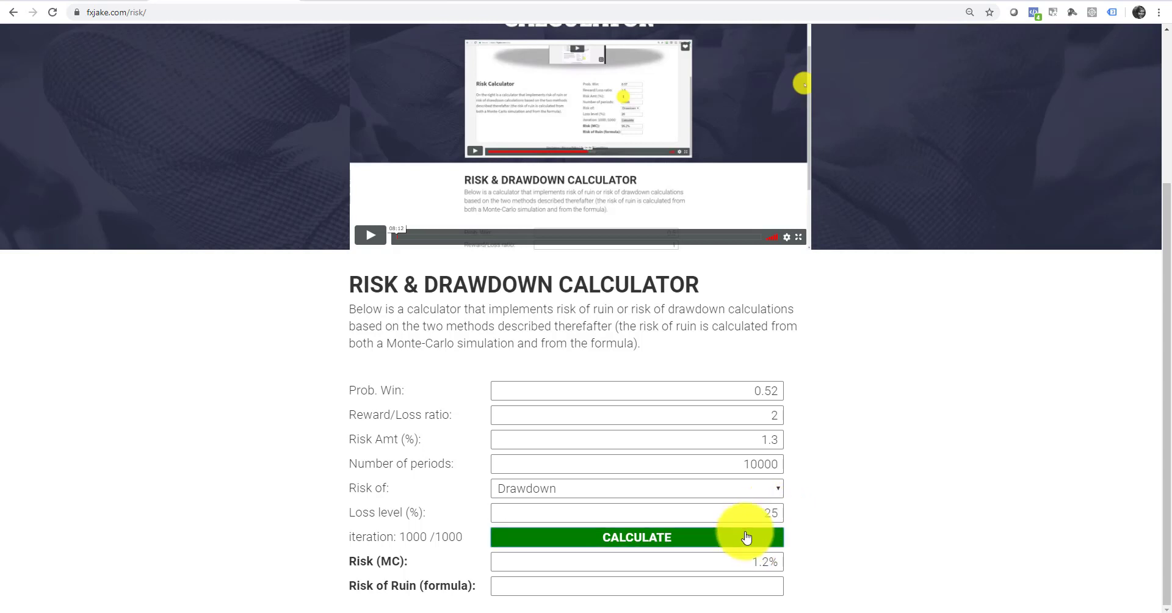
left_click(636, 536)
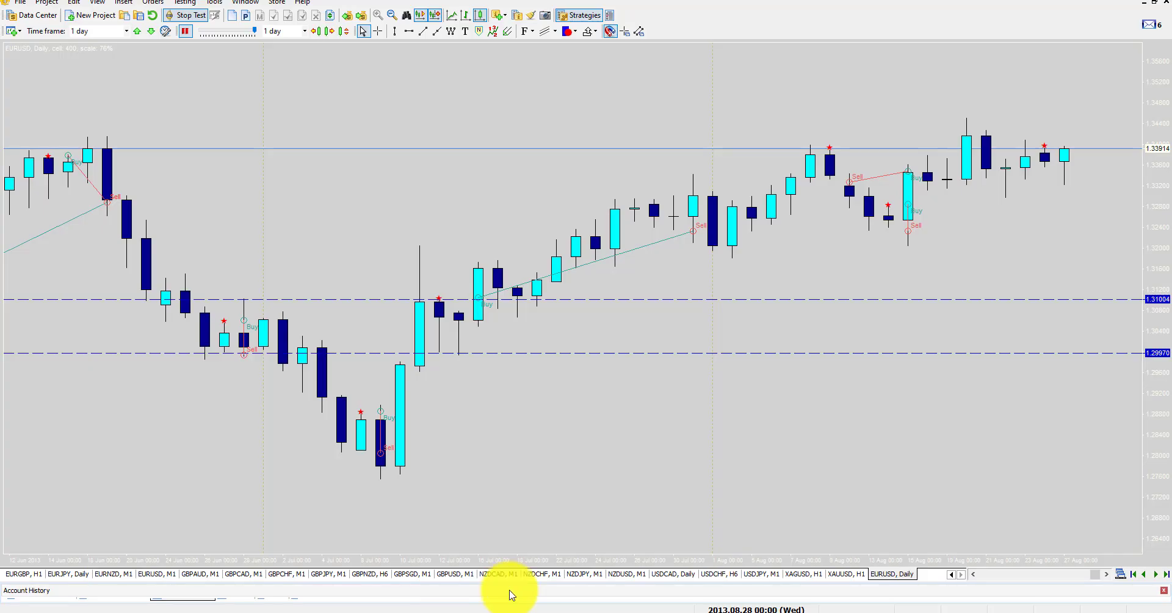
mouse_move(572, 228)
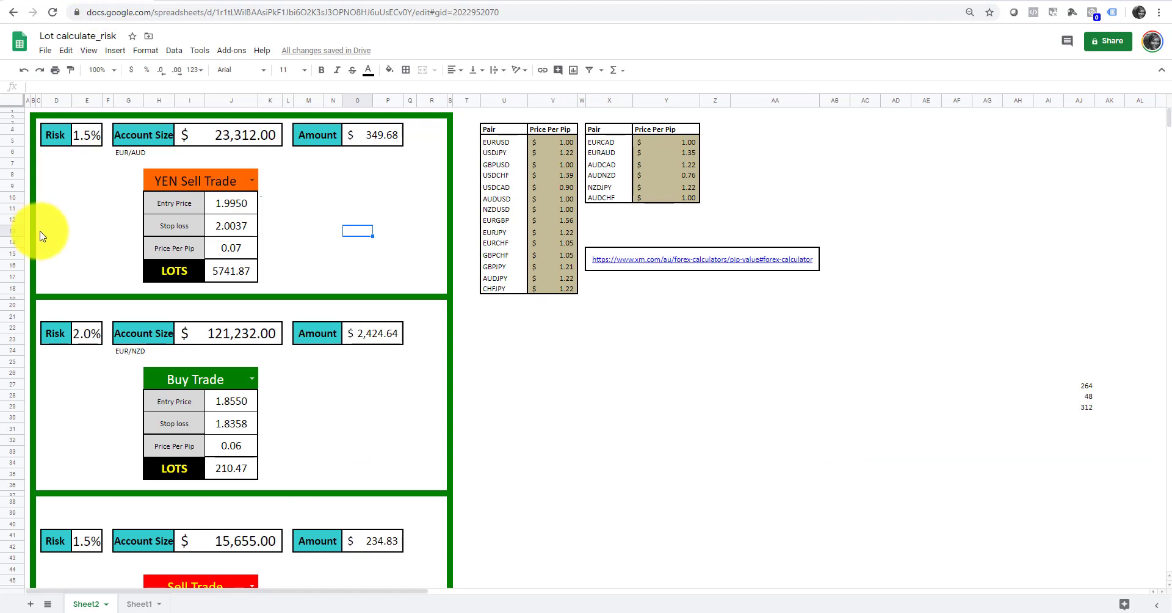
Return to the XM Pip Value Calculator showing the GBPCAD result of 0.07 USD per pip.
left_click(508, 361)
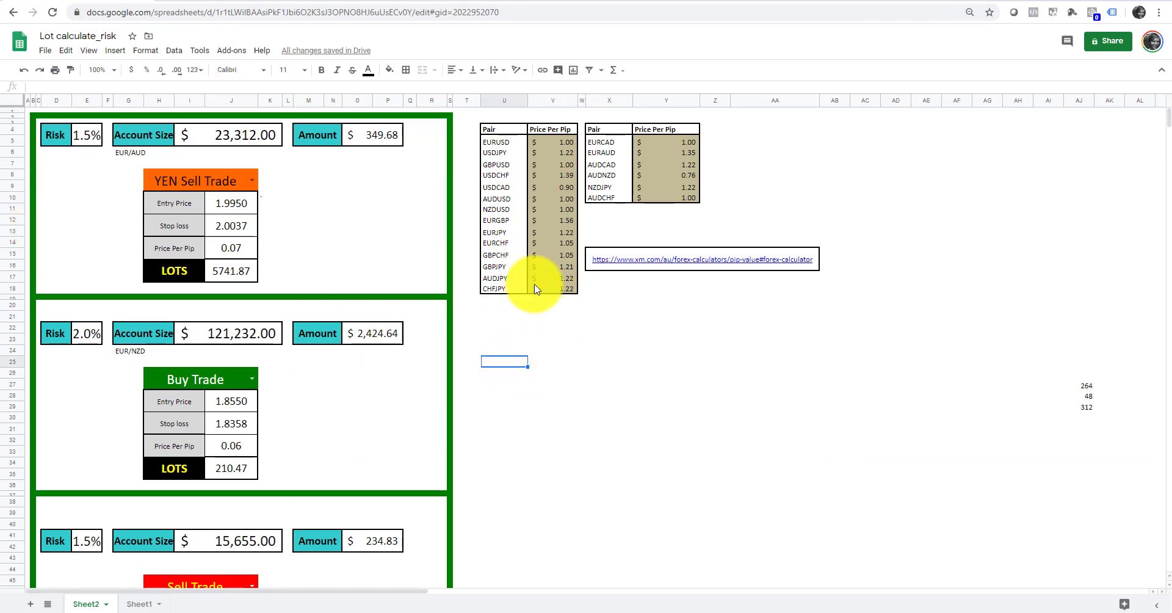
left_click(701, 260)
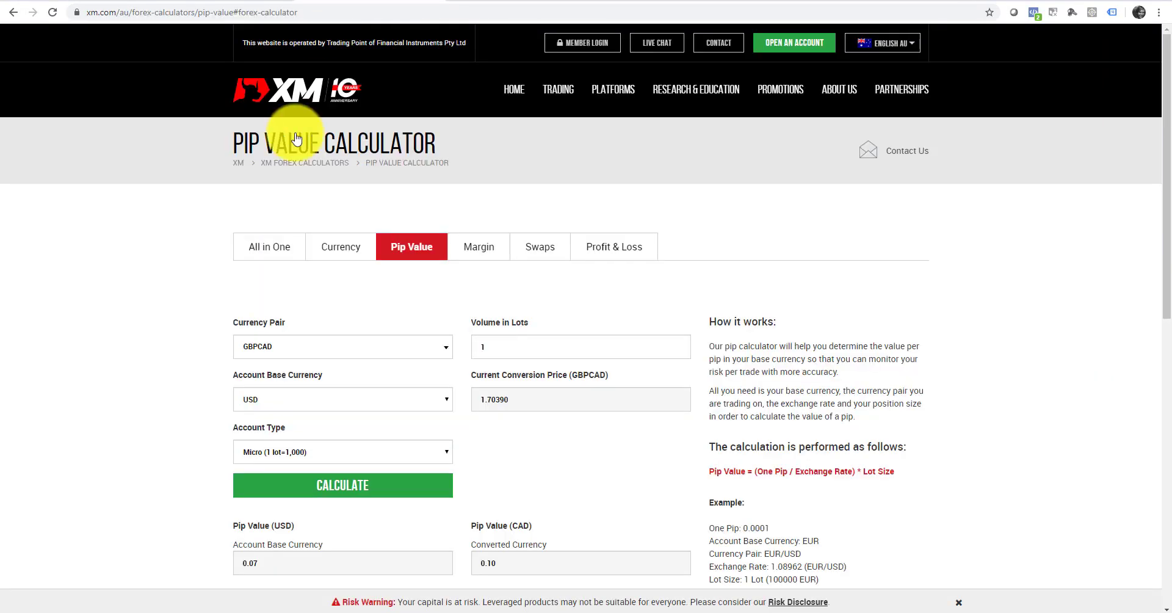
mouse_move(134, 426)
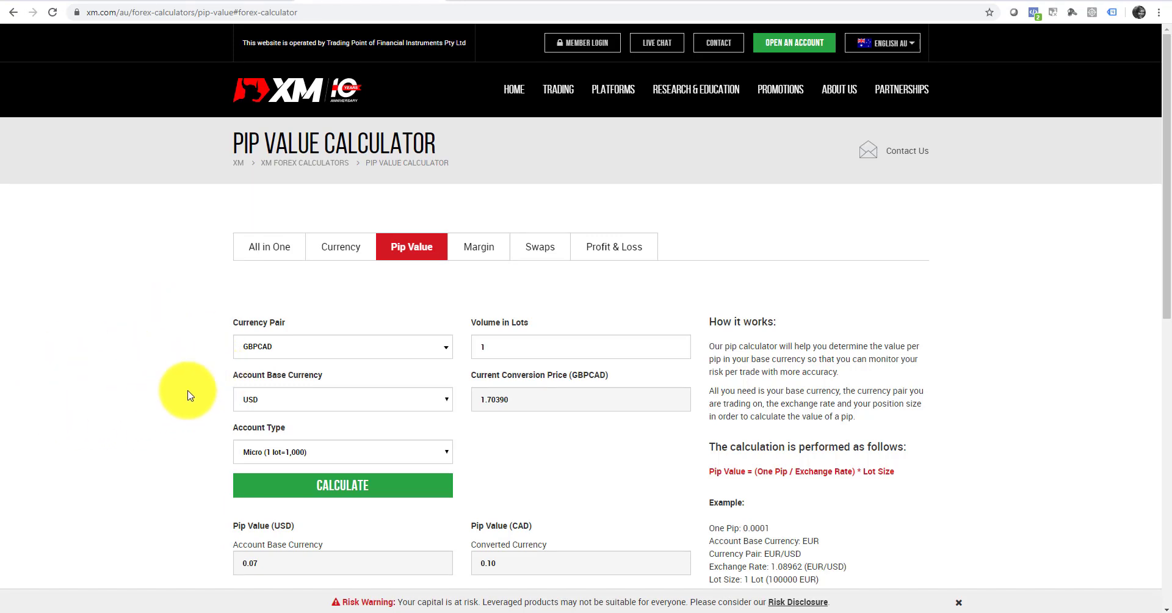
mouse_move(192, 442)
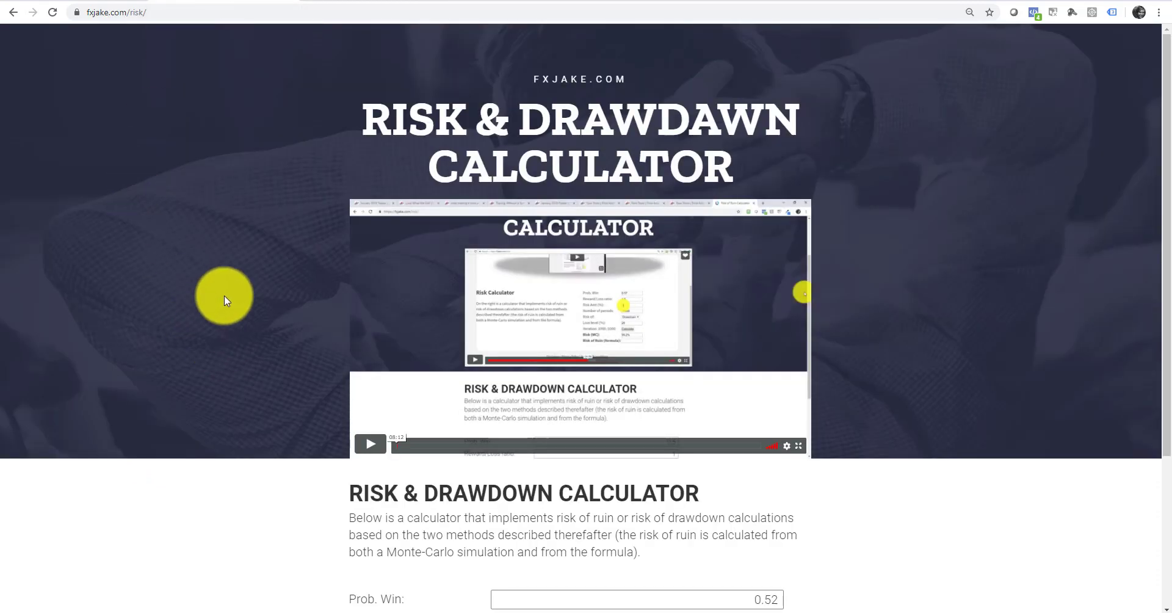
Rerun the FXJake drawdown simulation at 1.3% risk, giving a 1.8% drawdown risk.
scroll("down", 3)
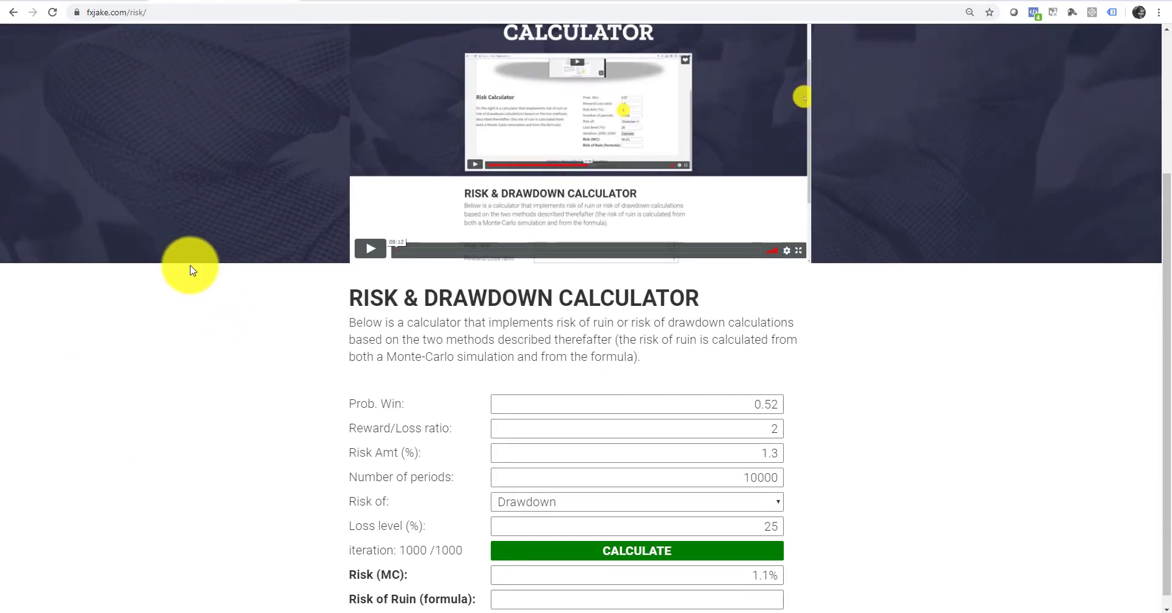
scroll("down", 3)
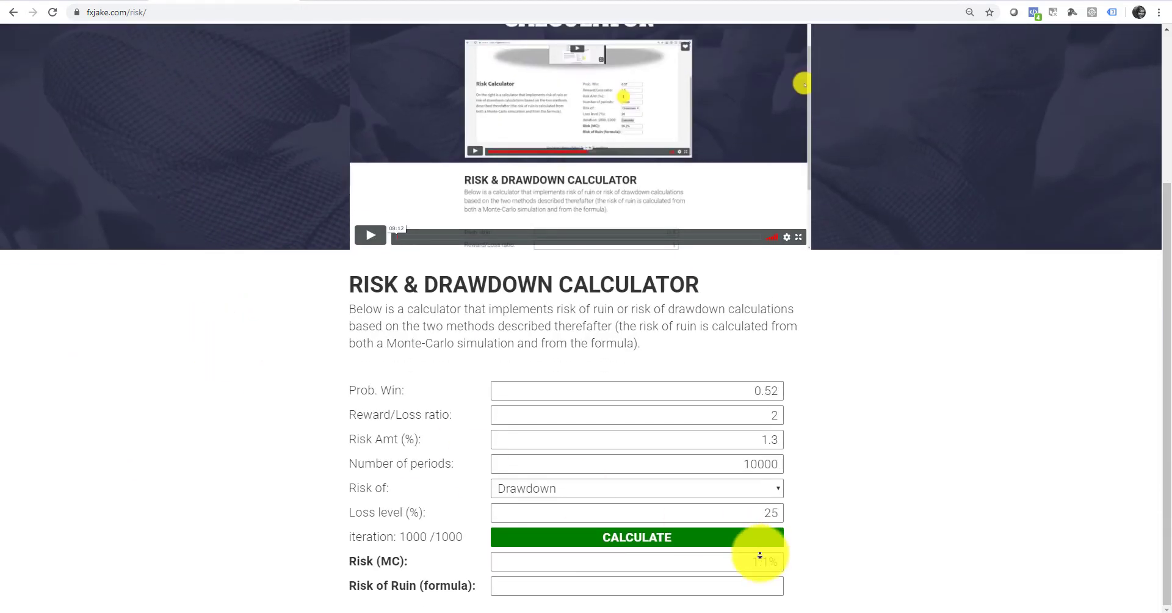
left_click(636, 536)
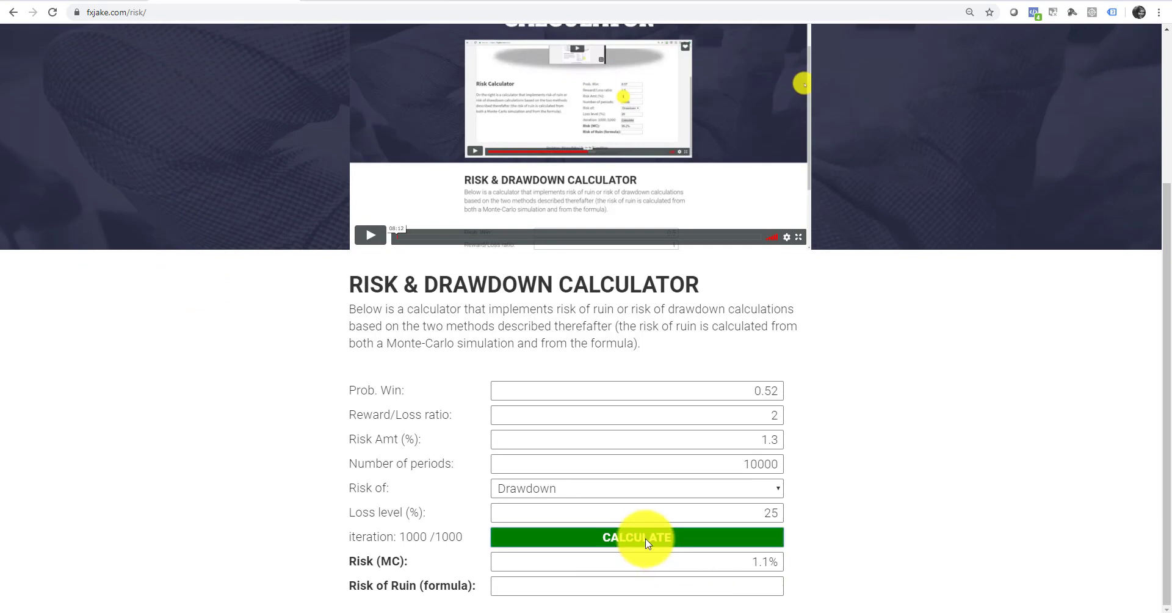
left_click(636, 537)
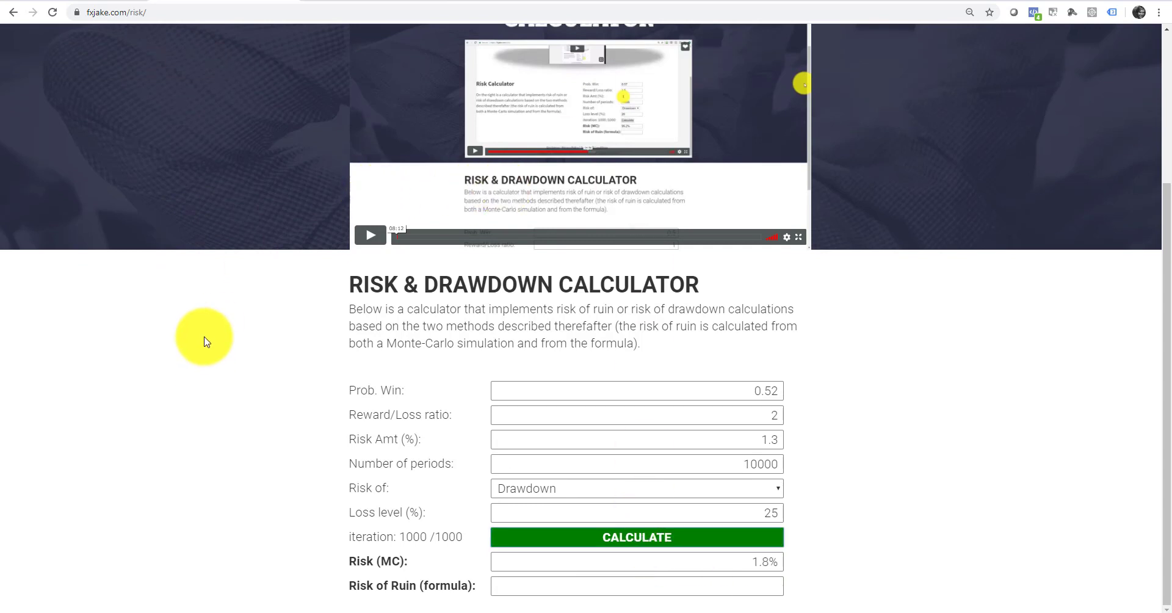